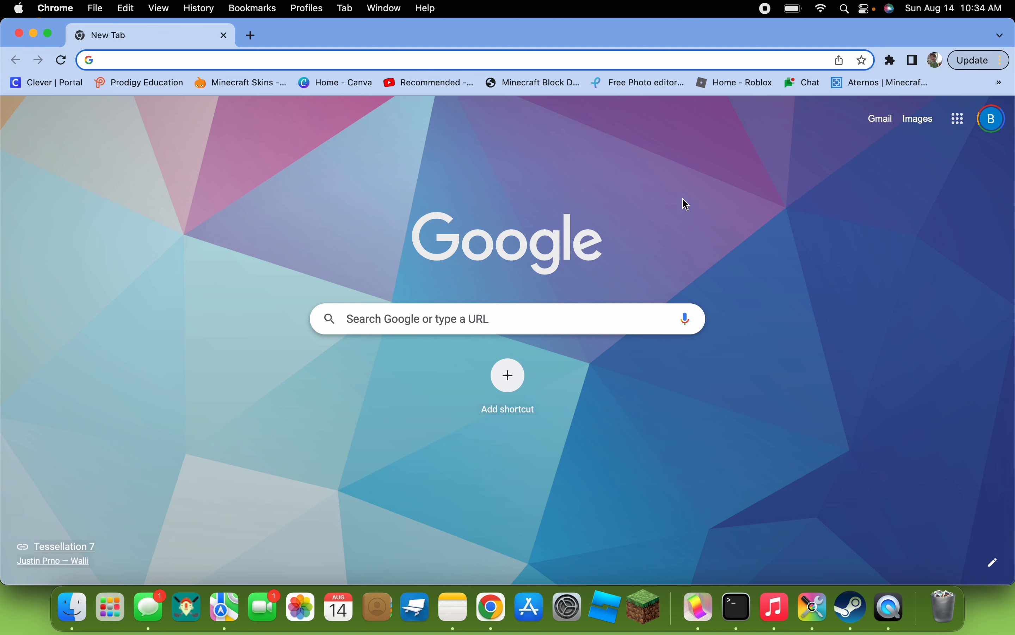
{"action": "mouse_move", "coordinate": [771, 270]}
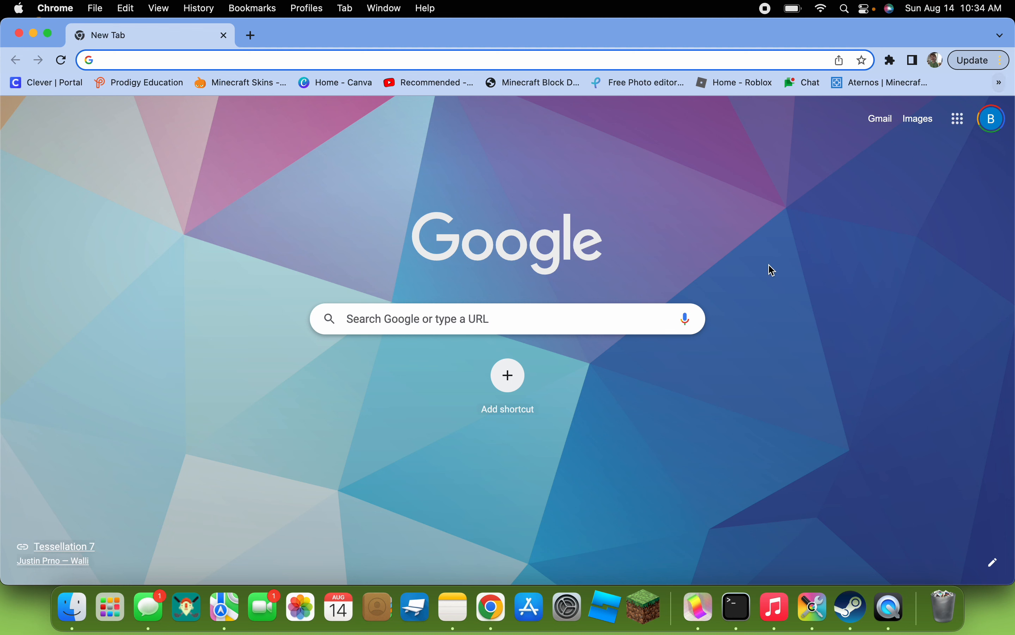
Search Google for "tynker" from a new tab to reach the Tynker dashboard
{"action": "left_click", "coordinate": [507, 318]}
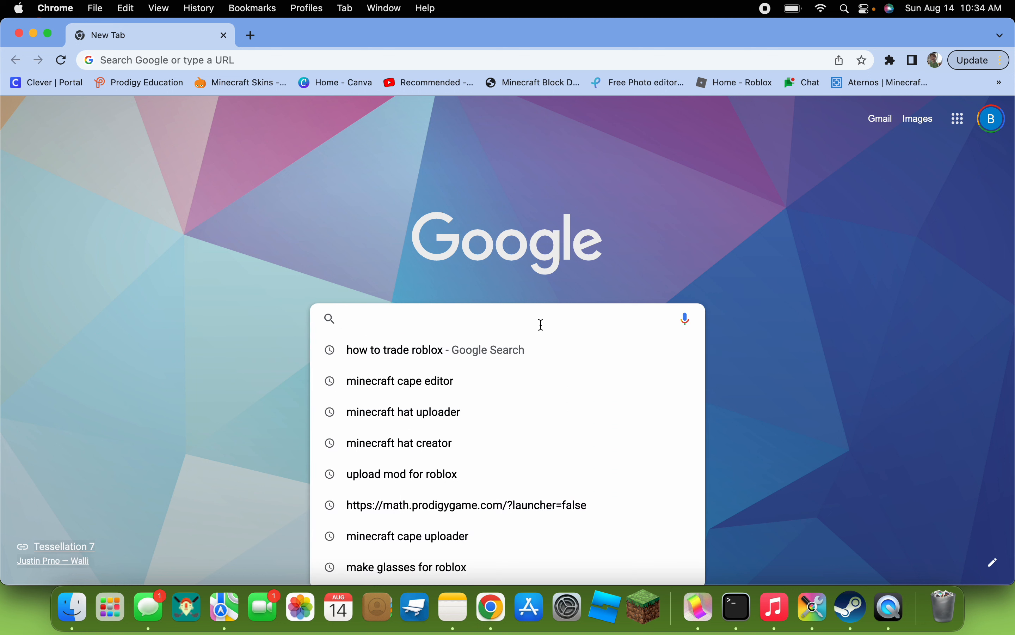
{"action": "type", "text": "tynker.com/dashboard/student/#/home"}
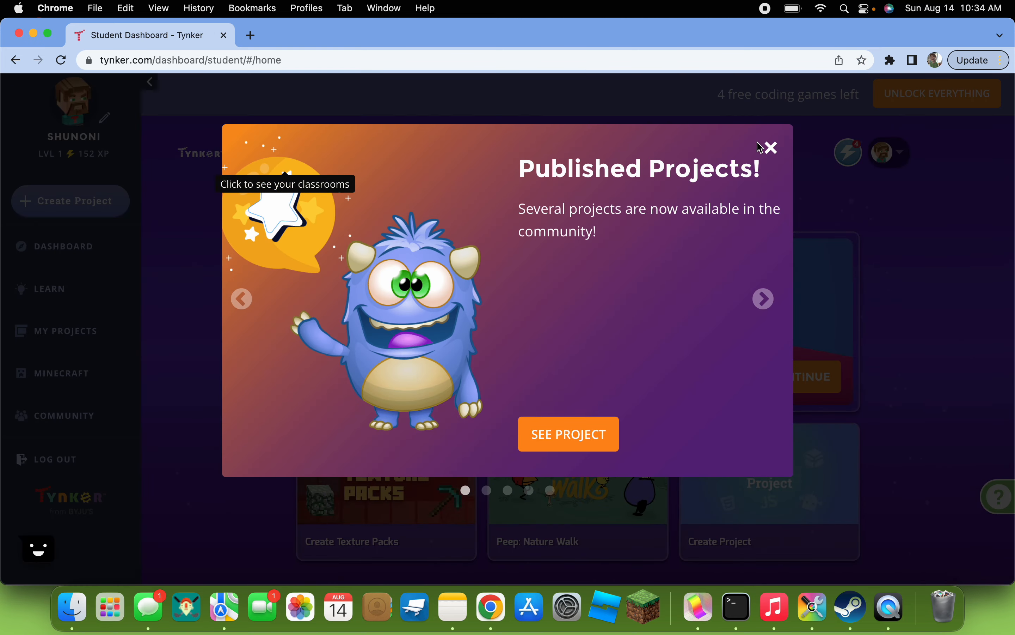
Dismiss the announcement and start a new Minecraft Create Block project in Java Edition
{"action": "left_click", "coordinate": [770, 147]}
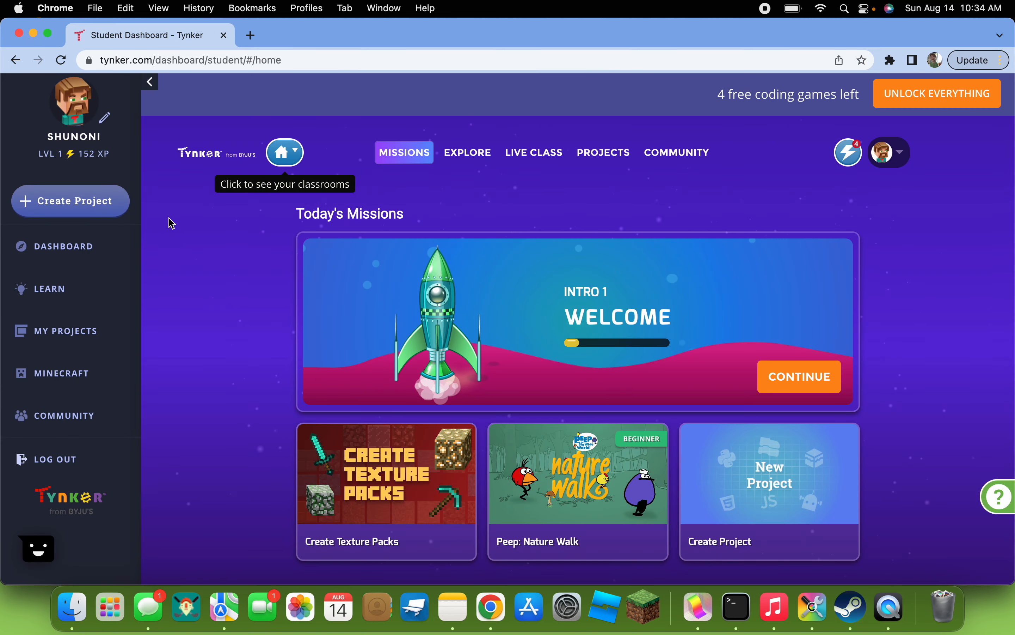
{"action": "left_click", "coordinate": [70, 201]}
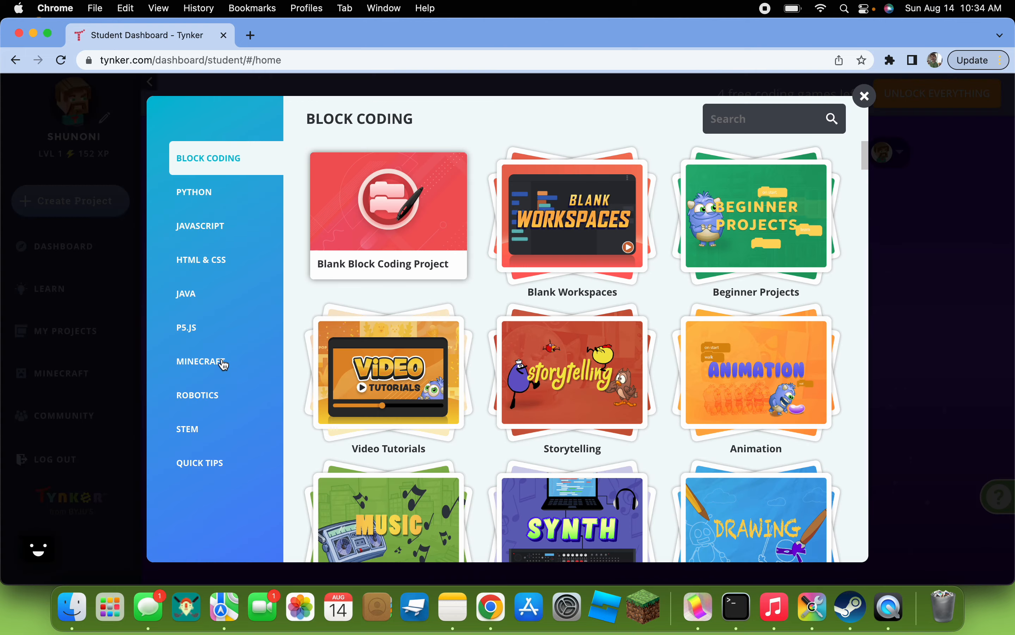
{"action": "left_click", "coordinate": [201, 361]}
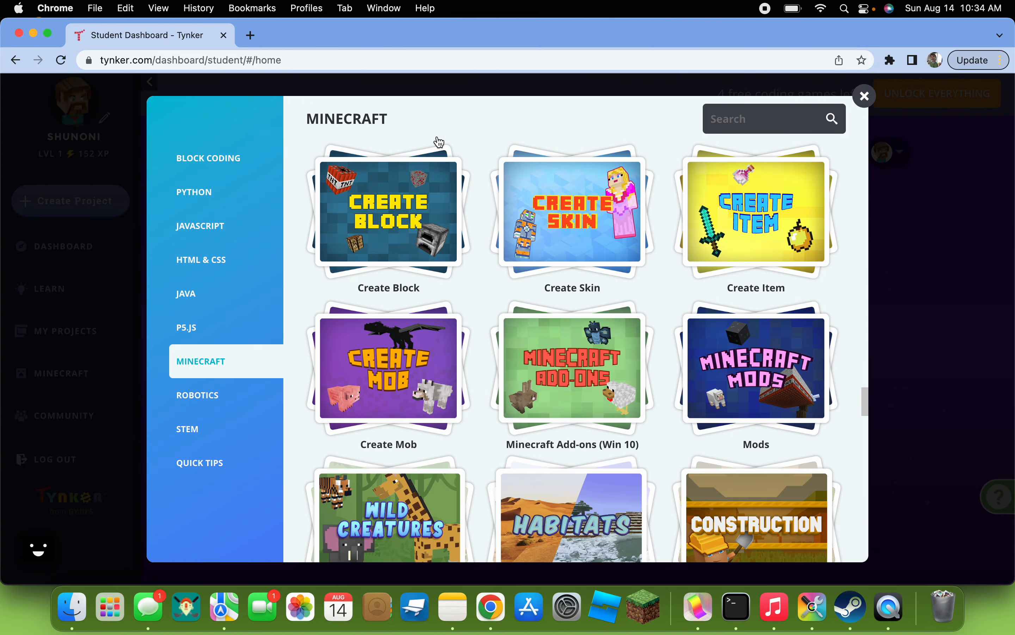
{"action": "left_click", "coordinate": [388, 213]}
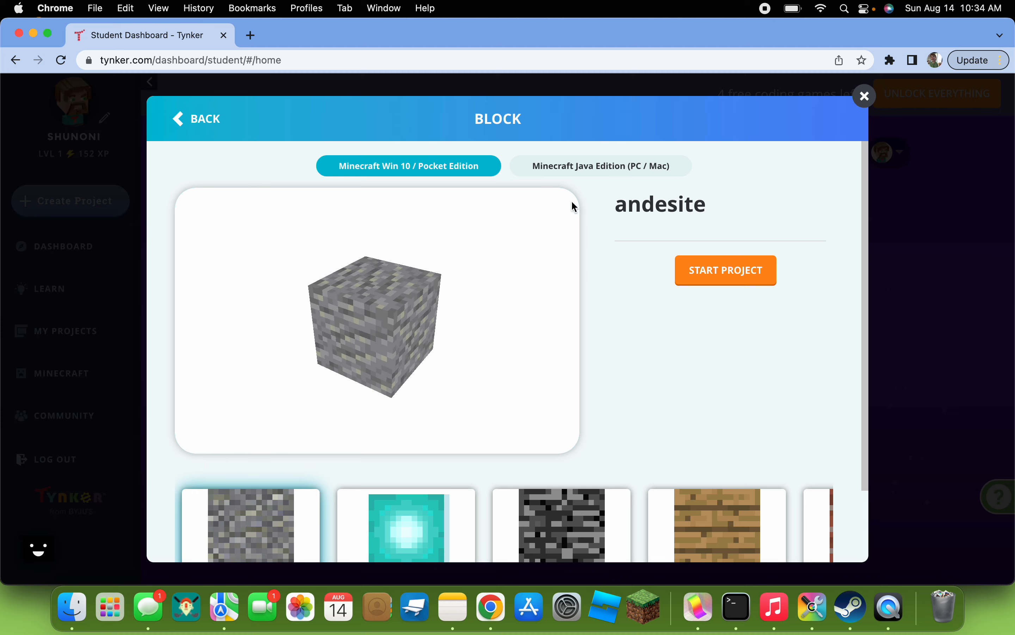
{"action": "left_click", "coordinate": [599, 165]}
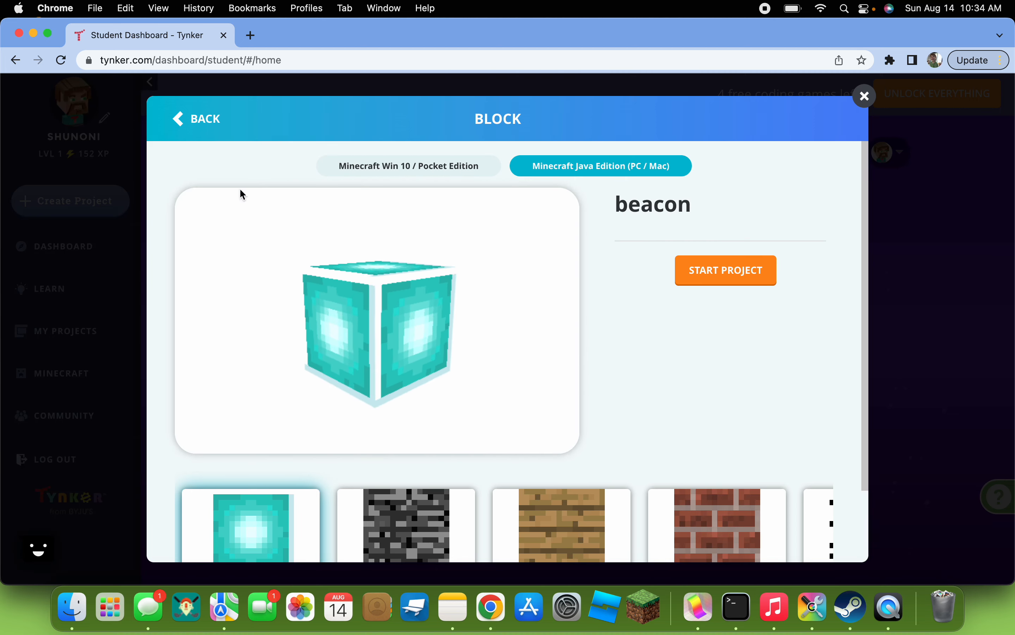
Scroll the Java Edition block list until the pumpkin block is reached
{"action": "scroll", "scroll_direction": "down", "scroll_amount": 3}
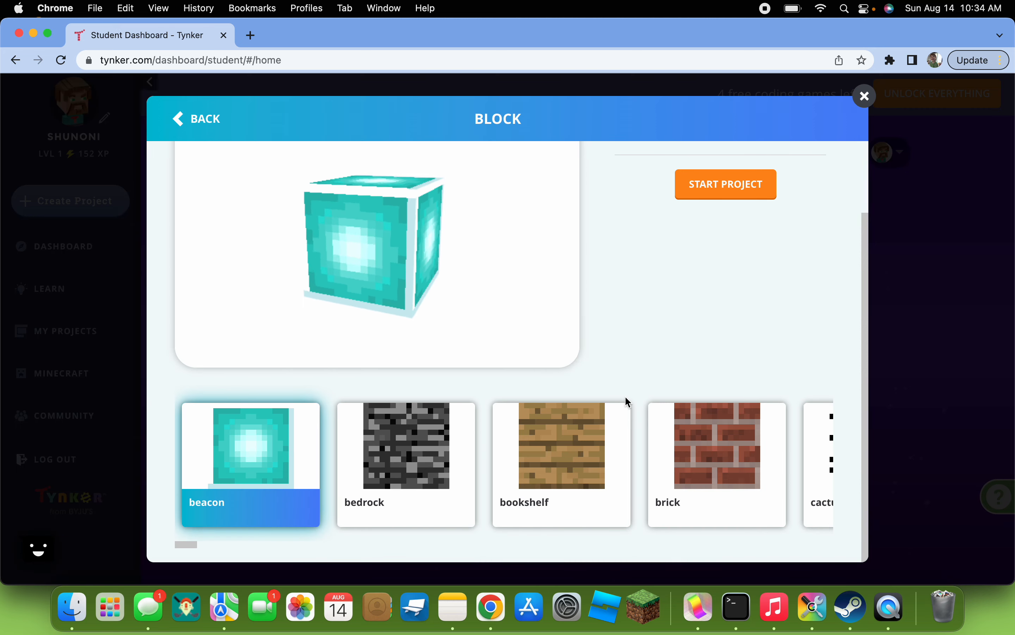
{"action": "scroll", "scroll_direction": "right", "scroll_amount": 3}
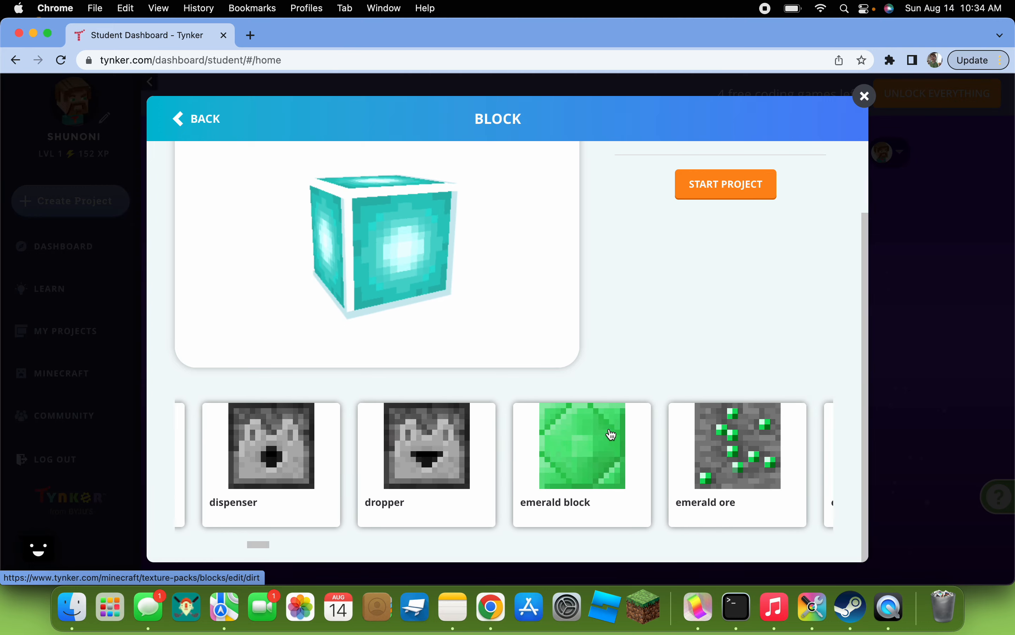
{"action": "scroll", "scroll_direction": "right", "scroll_amount": 3}
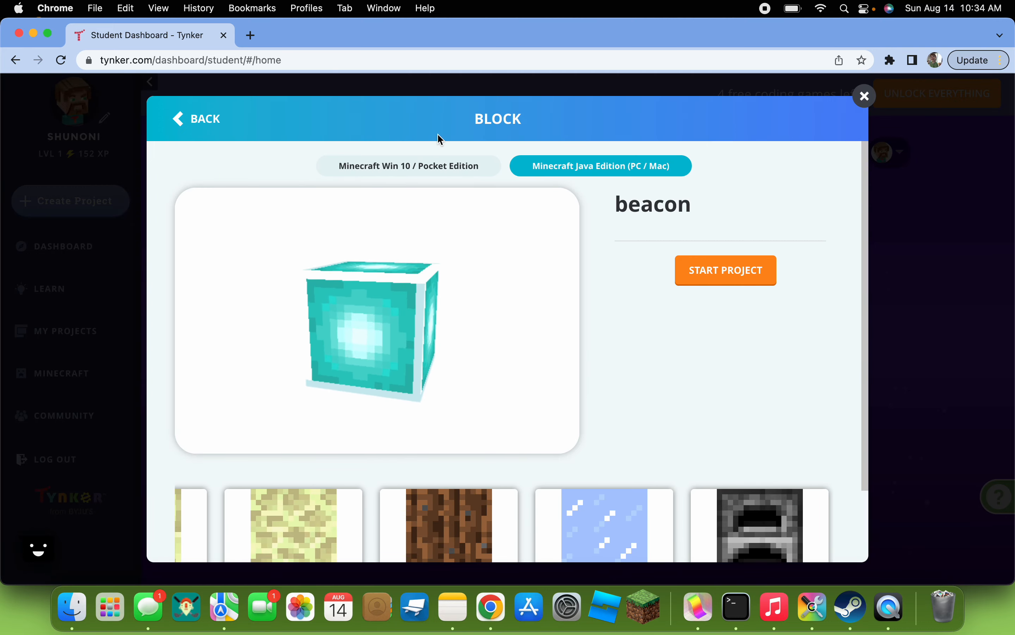
{"action": "scroll", "scroll_direction": "down", "scroll_amount": 3}
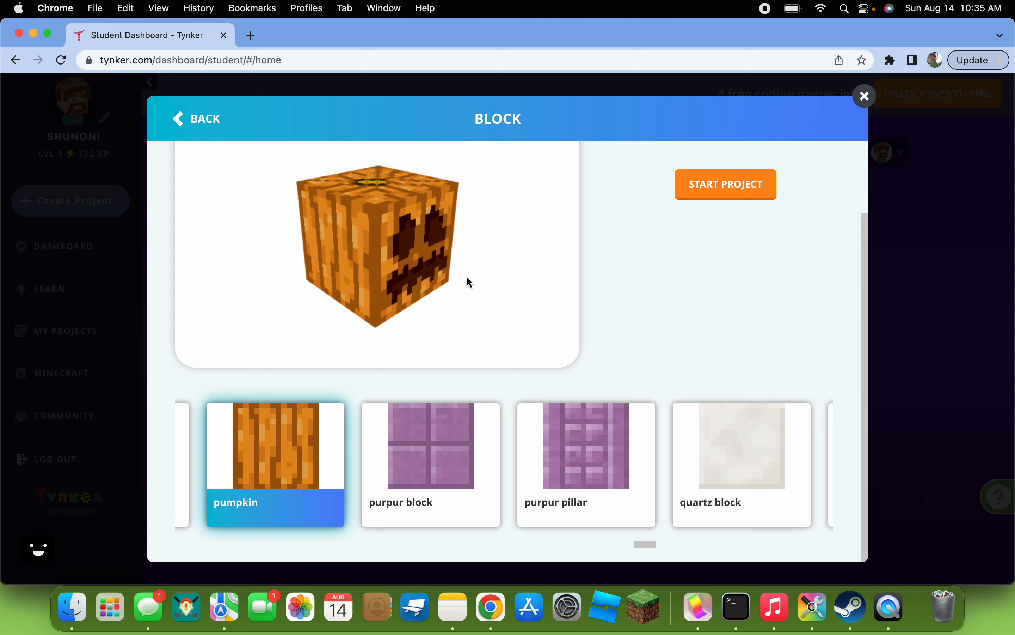
Start the pumpkin block project and name the block "test youtube"
{"action": "left_click", "coordinate": [726, 184]}
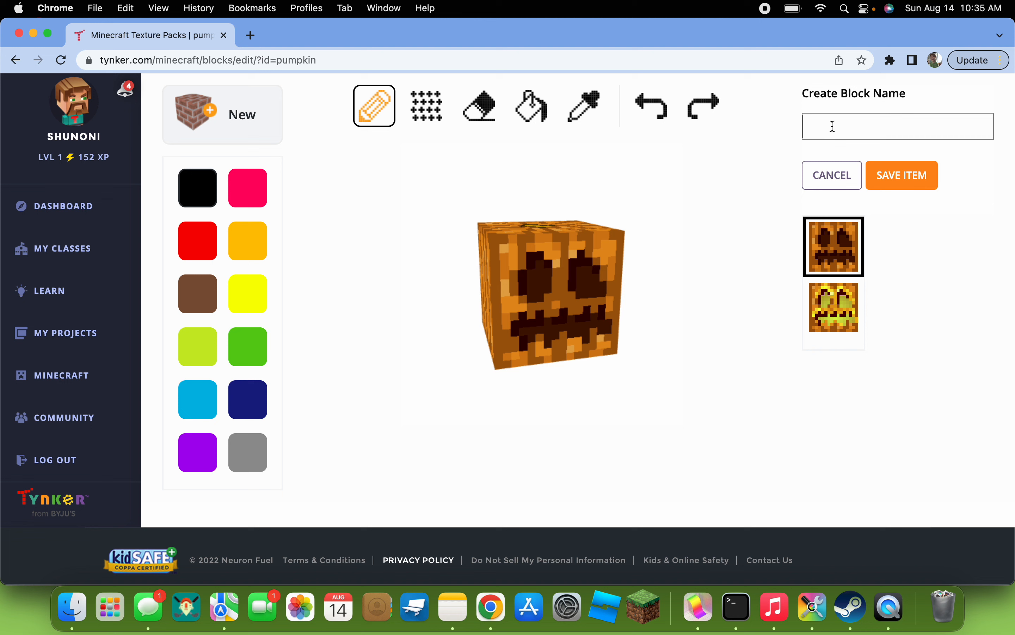
{"action": "type", "text": "t"}
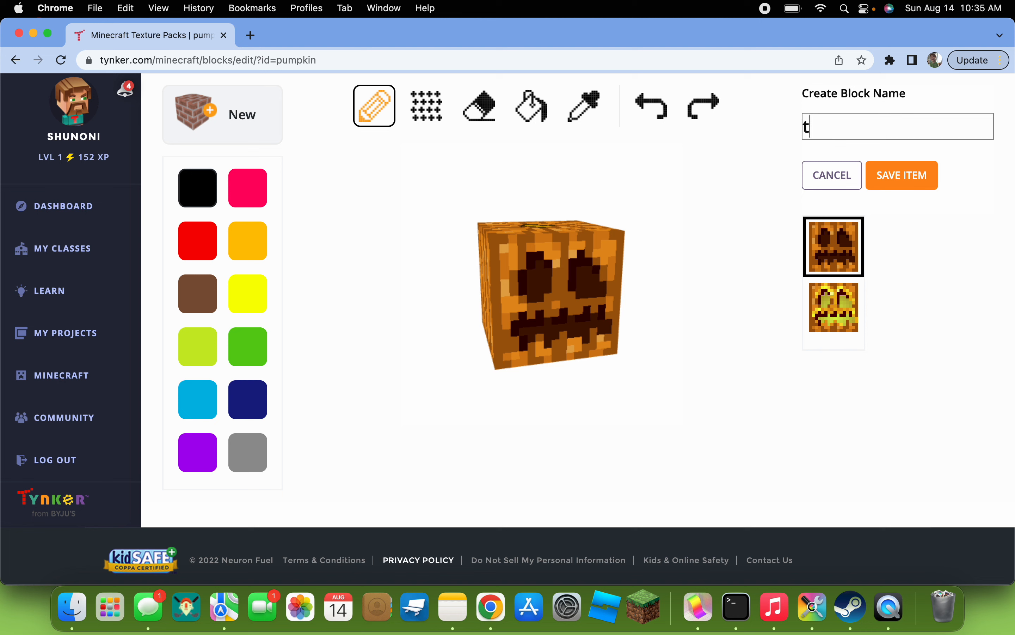
{"action": "type", "text": "est."}
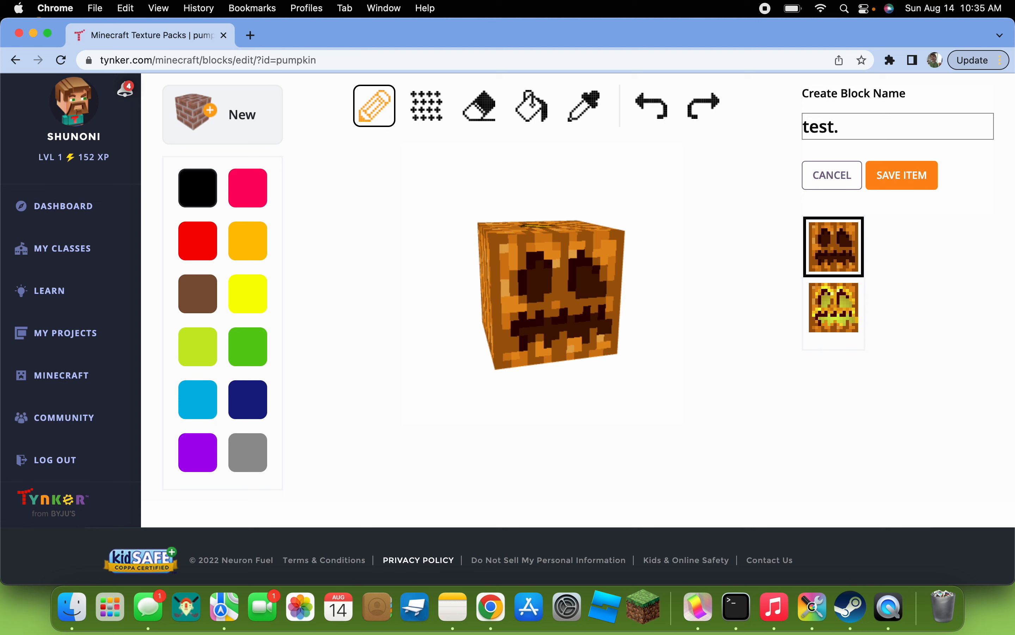
{"action": "type", "text": "youtu"}
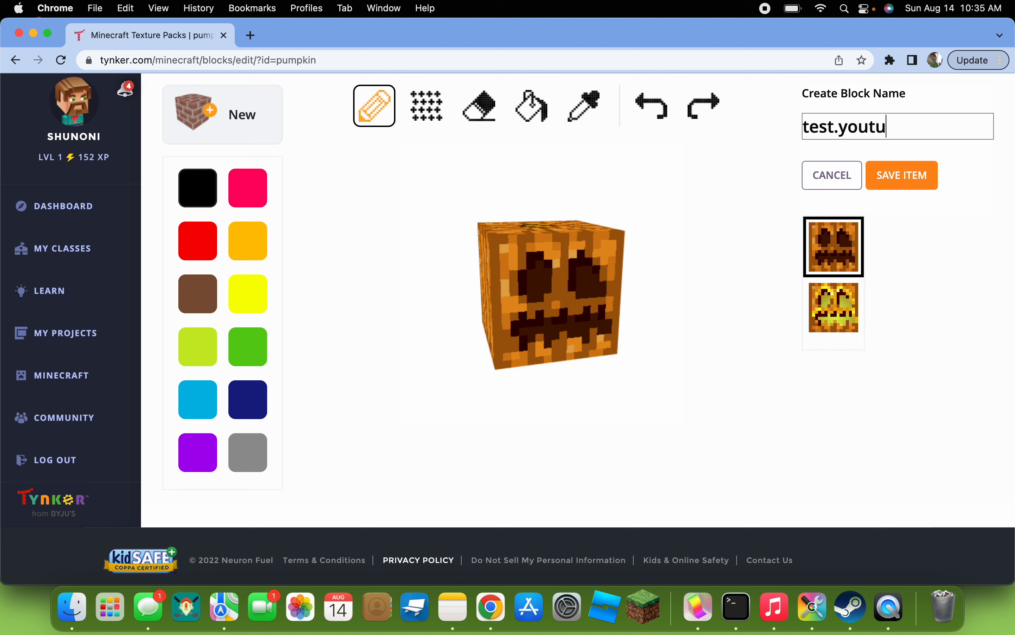
{"action": "type", "text": "be"}
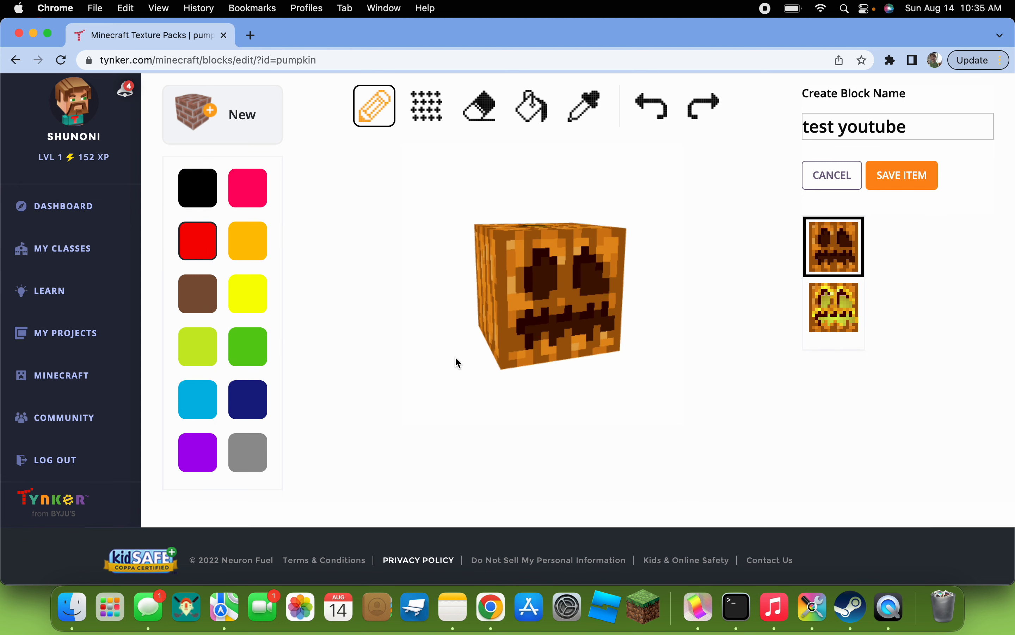
Bucket-fill the pumpkin's two eyes red
{"action": "left_click", "coordinate": [531, 105]}
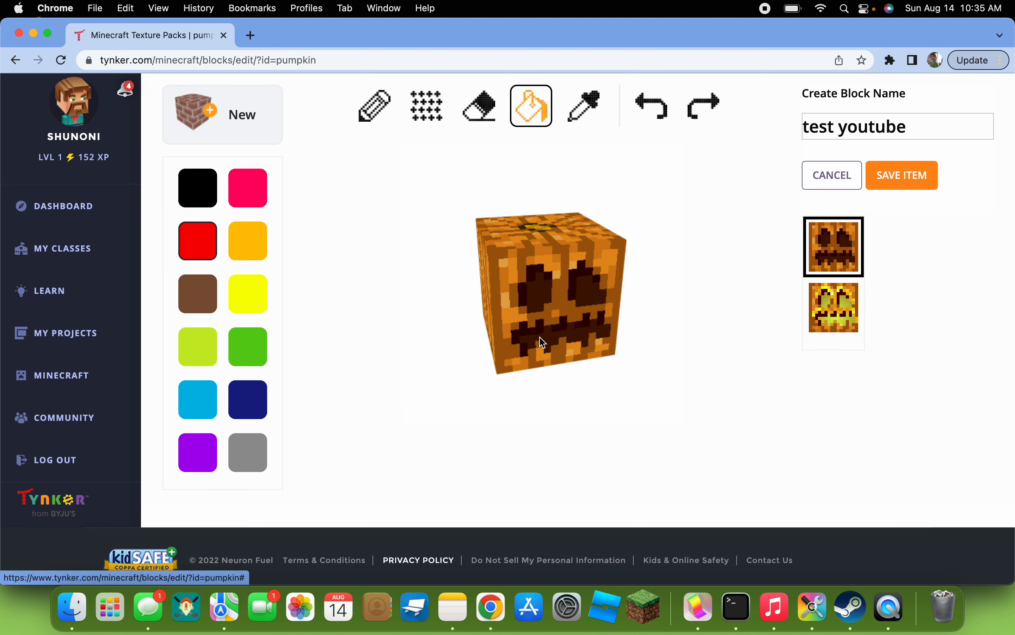
{"action": "left_click", "coordinate": [533, 289]}
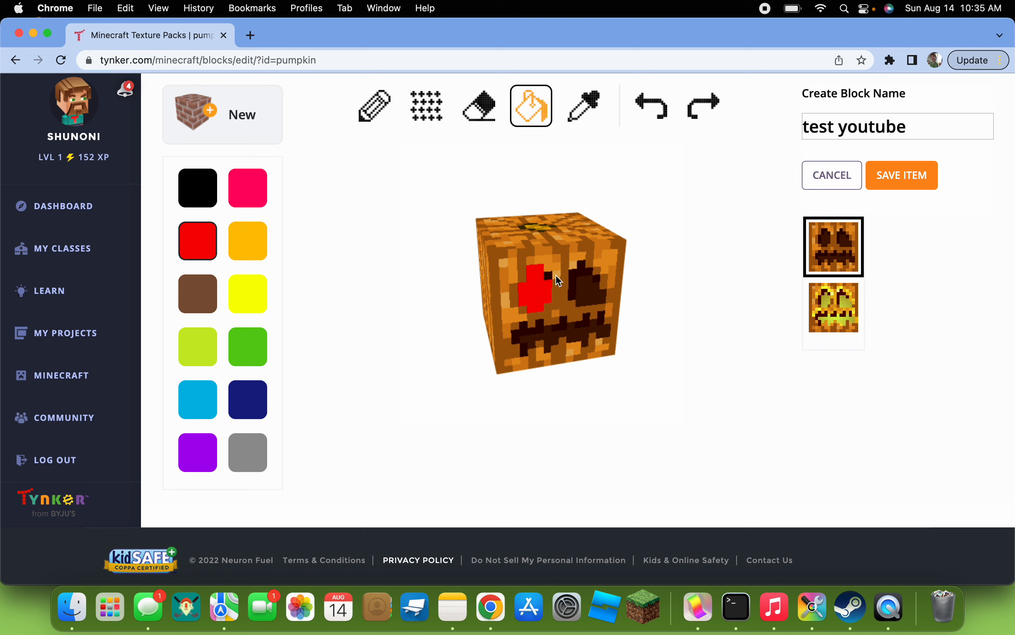
{"action": "left_click", "coordinate": [579, 287]}
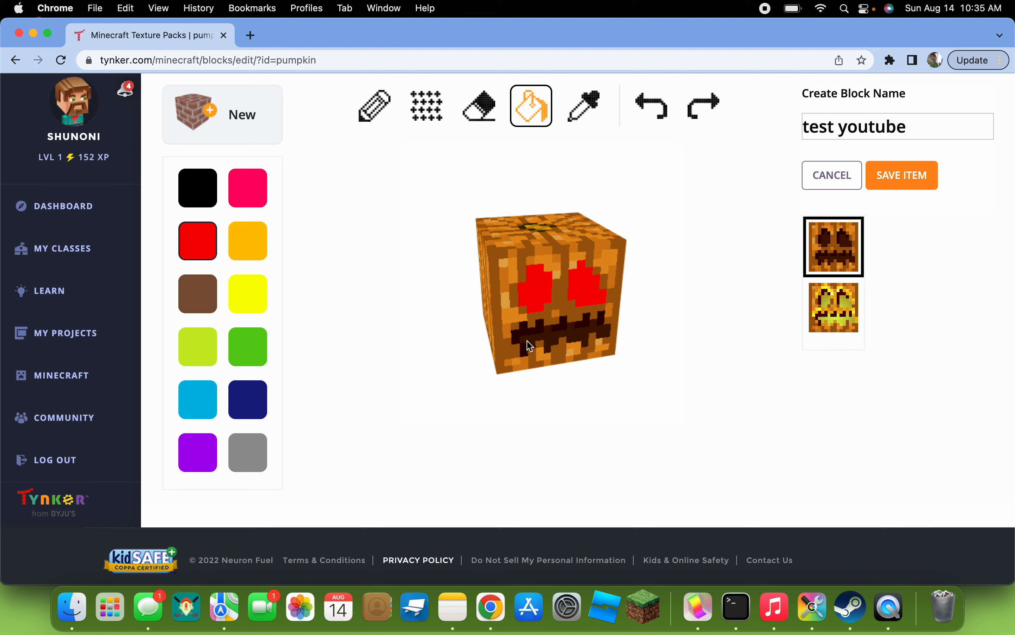
Bucket-fill the mouth and remaining front-face areas until the face is solid blue
{"action": "left_click", "coordinate": [197, 400]}
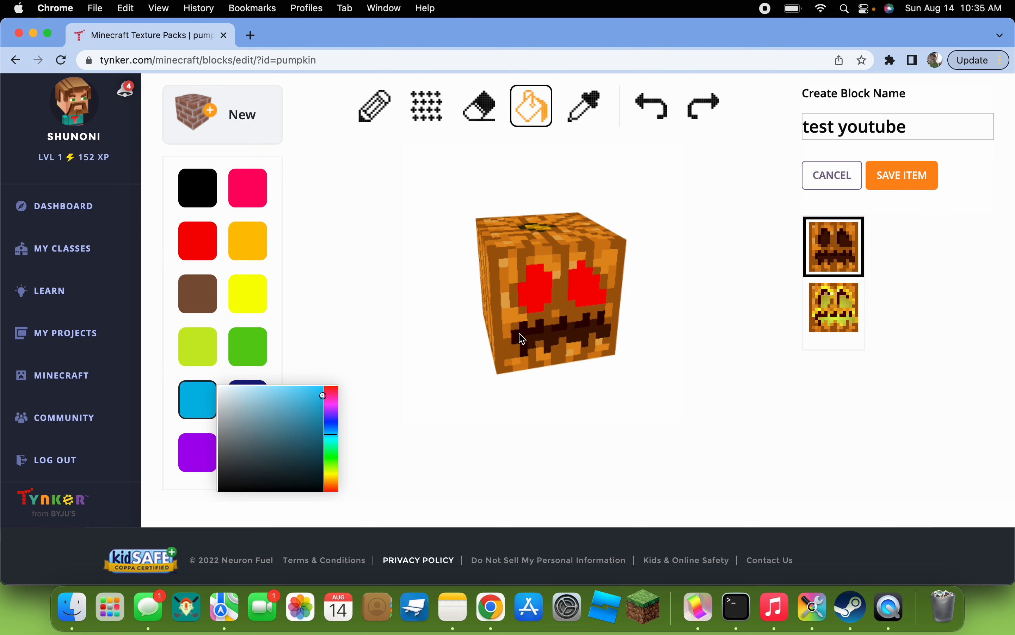
{"action": "left_click", "coordinate": [561, 338]}
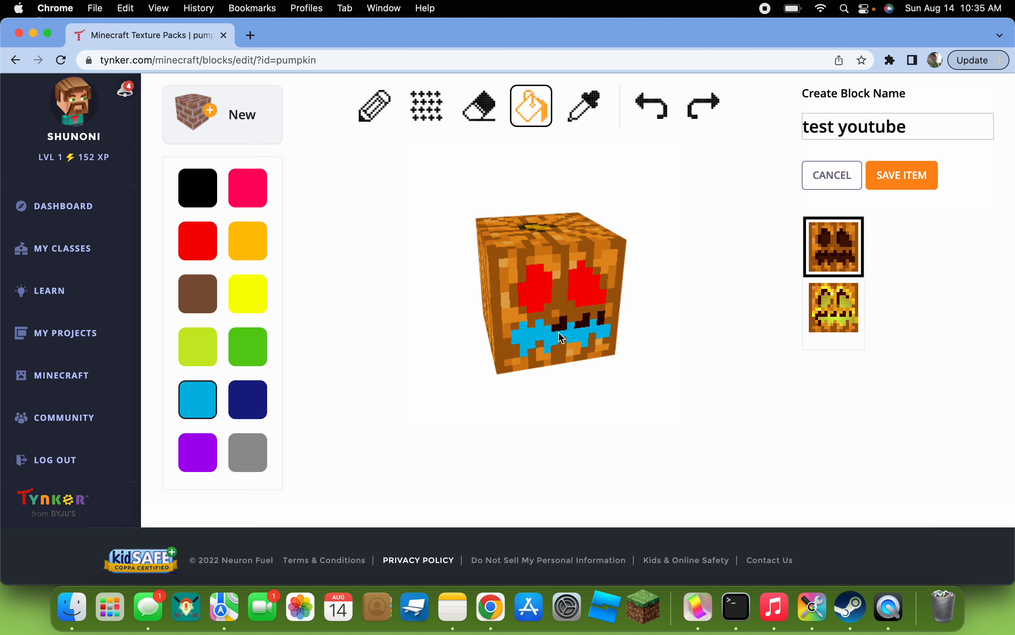
{"action": "left_click", "coordinate": [608, 327]}
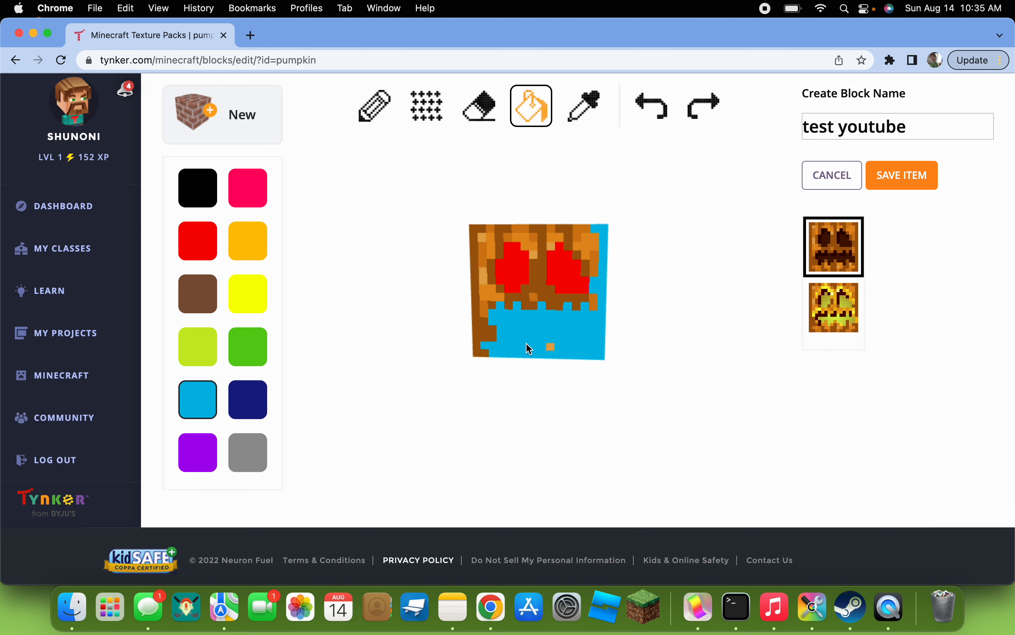
{"action": "left_click", "coordinate": [488, 254]}
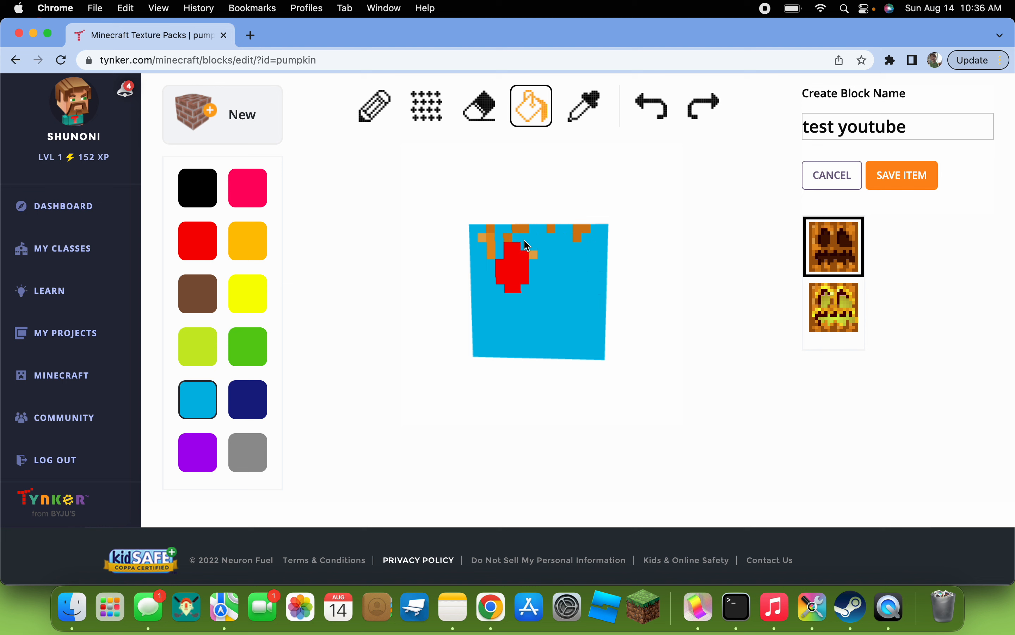
{"action": "left_click", "coordinate": [525, 244]}
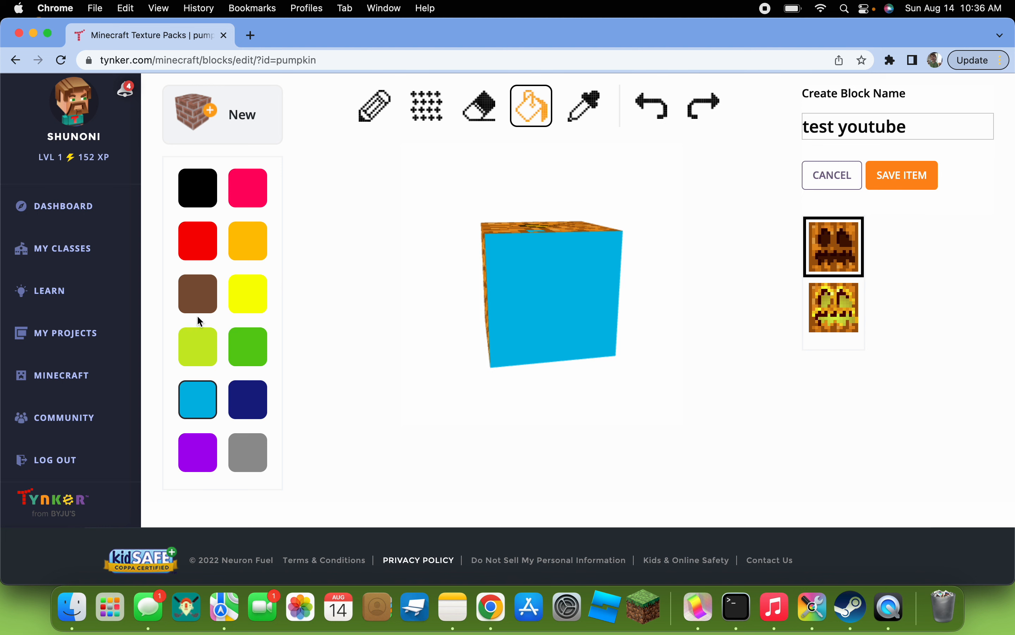
{"action": "mouse_move", "coordinate": [767, 292]}
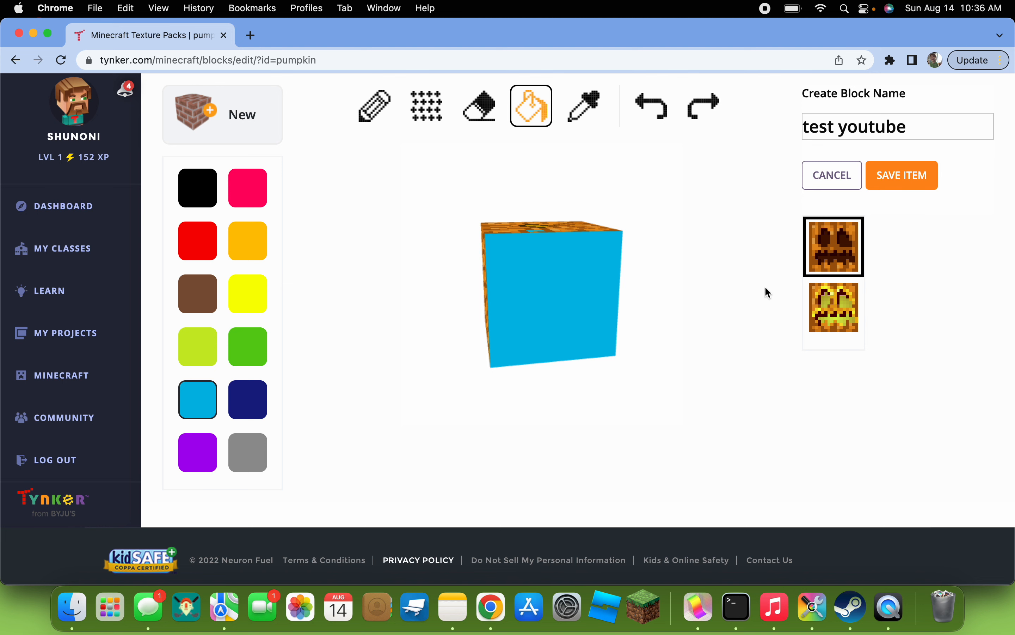
{"action": "mouse_move", "coordinate": [581, 502]}
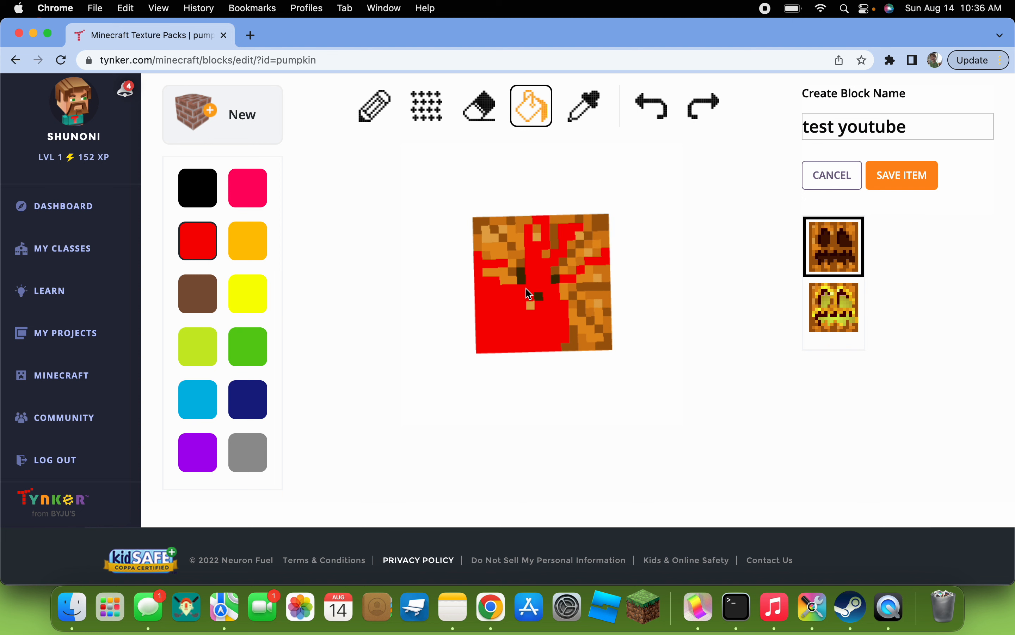
Bucket-fill the top face red, covering the remaining orange pixels
{"action": "left_click", "coordinate": [527, 294]}
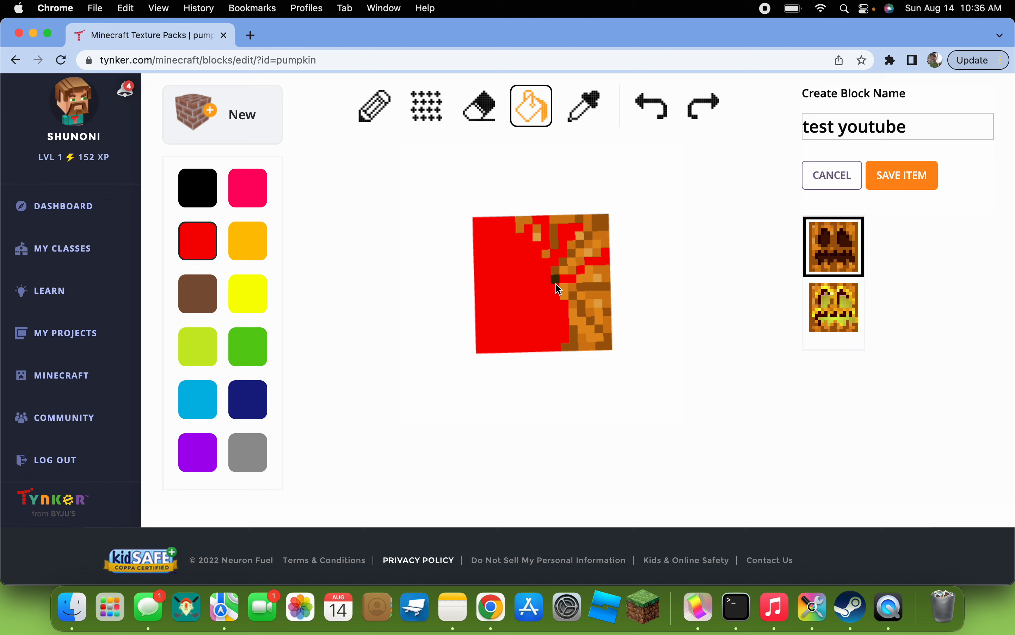
{"action": "left_click", "coordinate": [557, 285]}
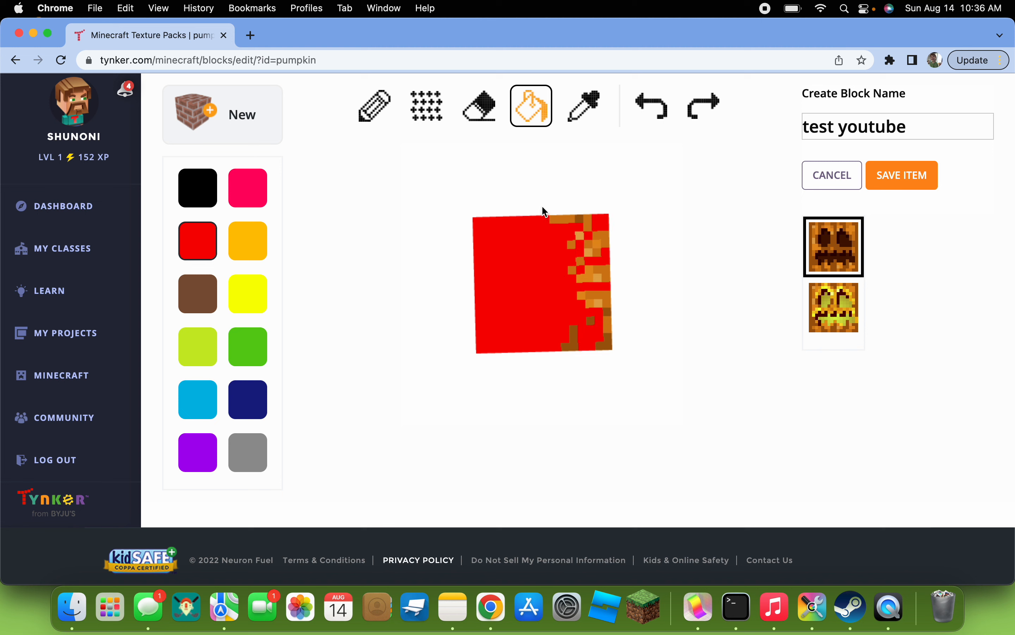
{"action": "left_click", "coordinate": [576, 283]}
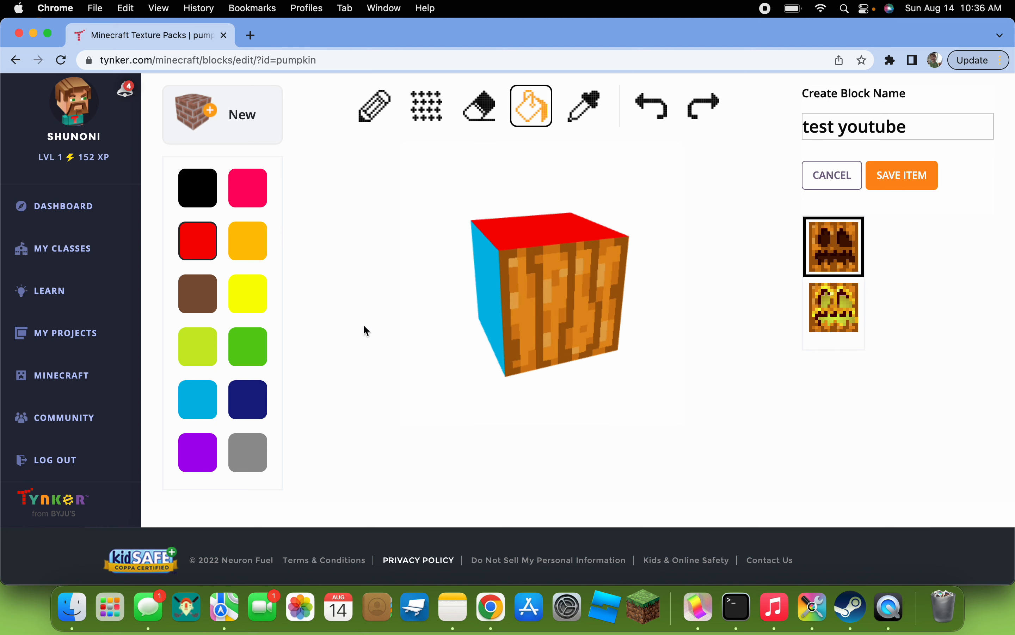
Fill the front face yellow, rotate the preview to check it, and return to My Projects
{"action": "left_click", "coordinate": [247, 346]}
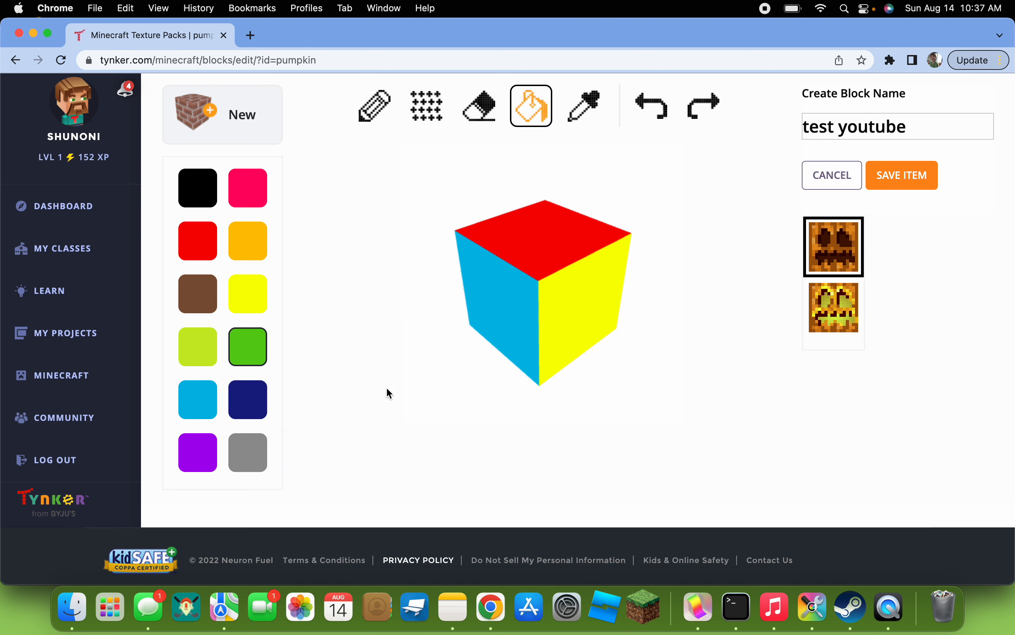
{"action": "mouse_move", "coordinate": [391, 272]}
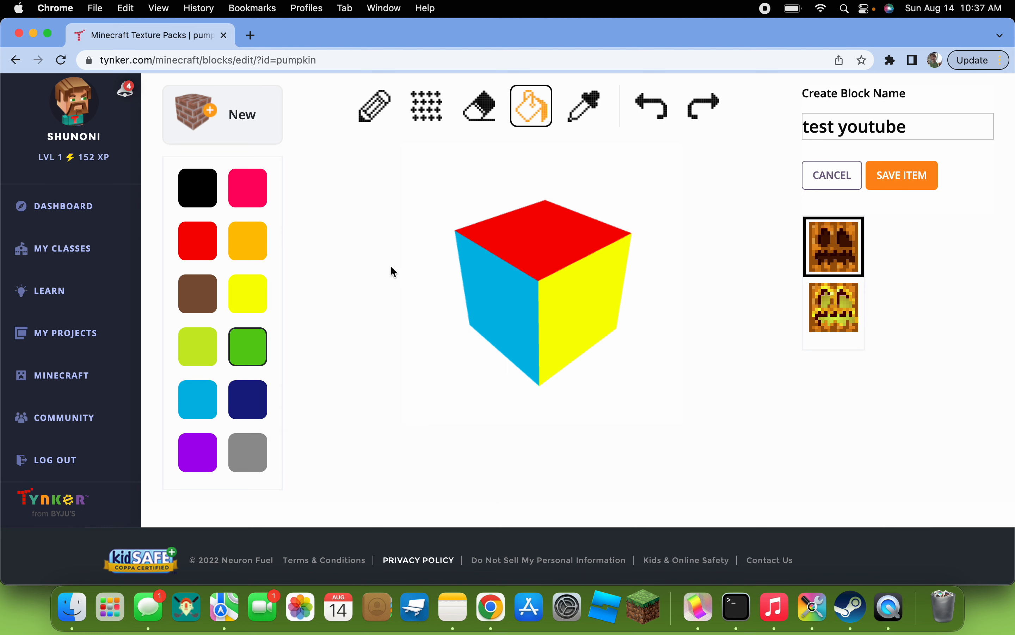
{"action": "left_click", "coordinate": [543, 266]}
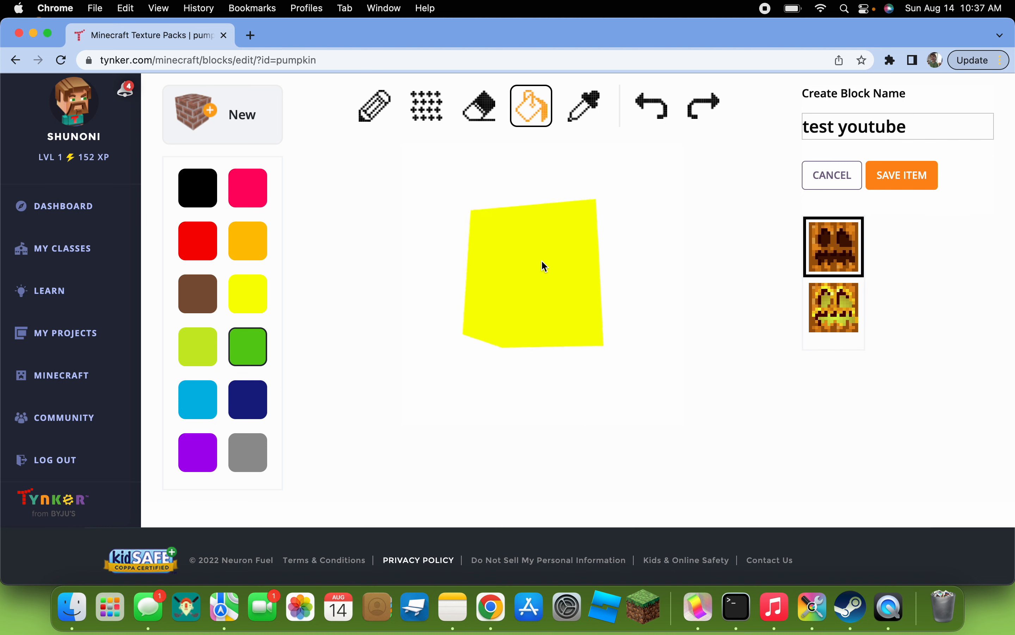
{"action": "left_click_drag", "start_coordinate": [543, 265], "coordinate": [525, 188]}
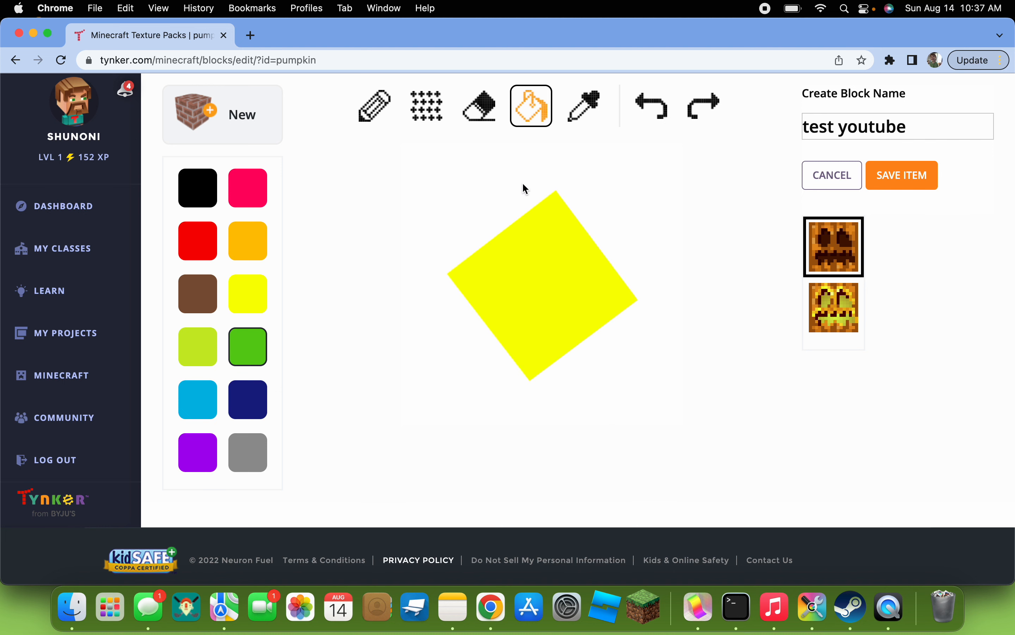
{"action": "left_click", "coordinate": [197, 240]}
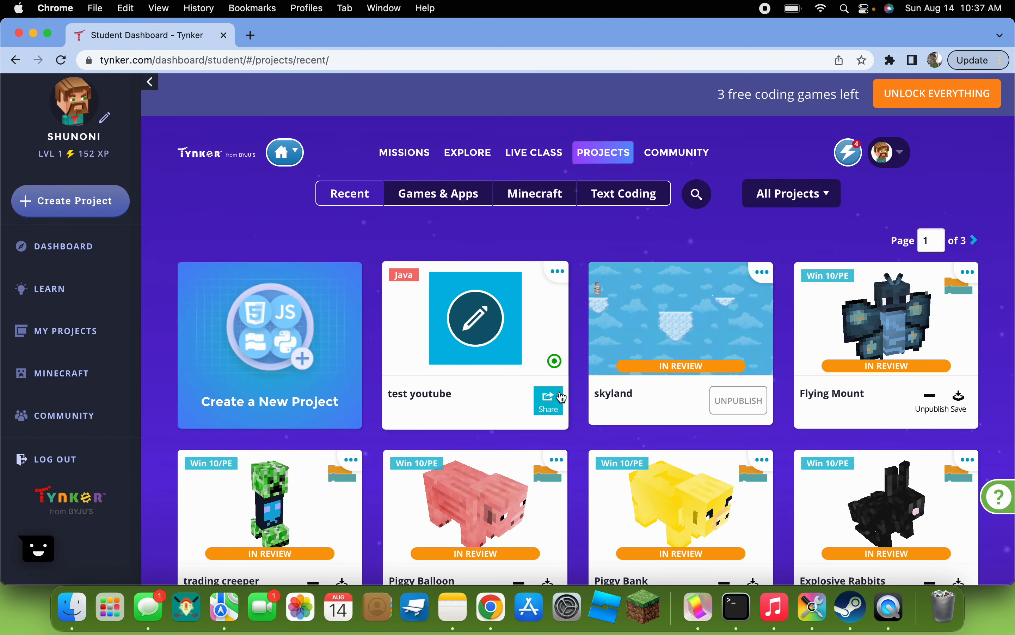
{"action": "left_click", "coordinate": [548, 401]}
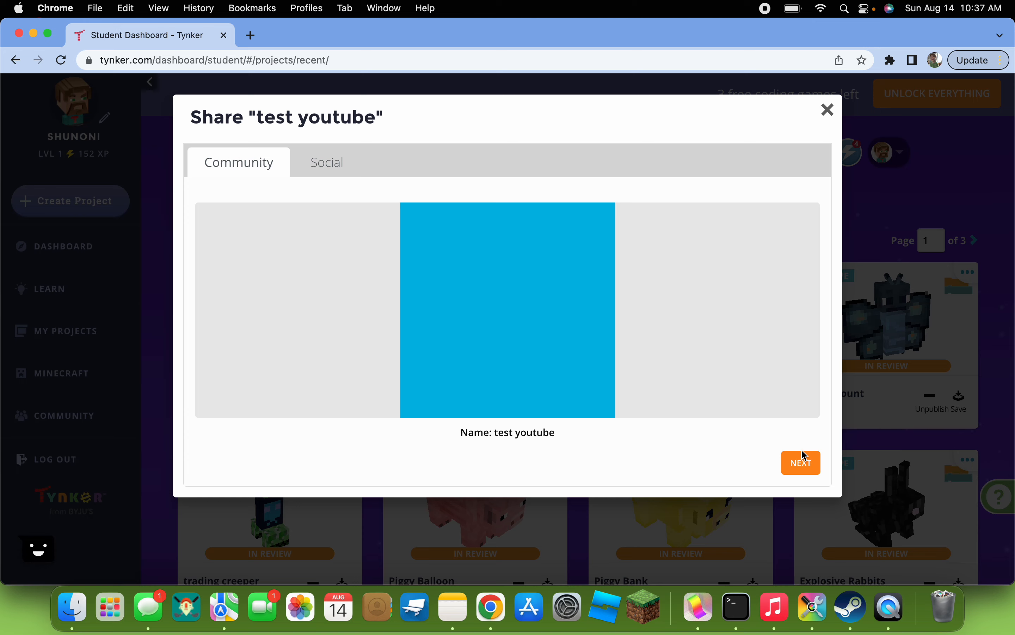
{"action": "left_click", "coordinate": [801, 462]}
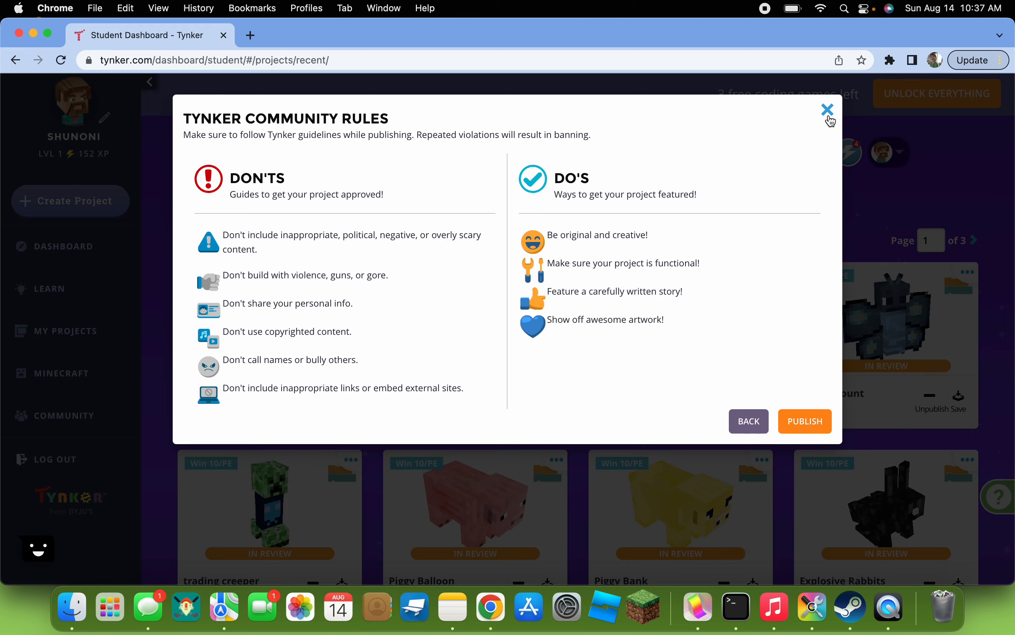
{"action": "left_click", "coordinate": [828, 108]}
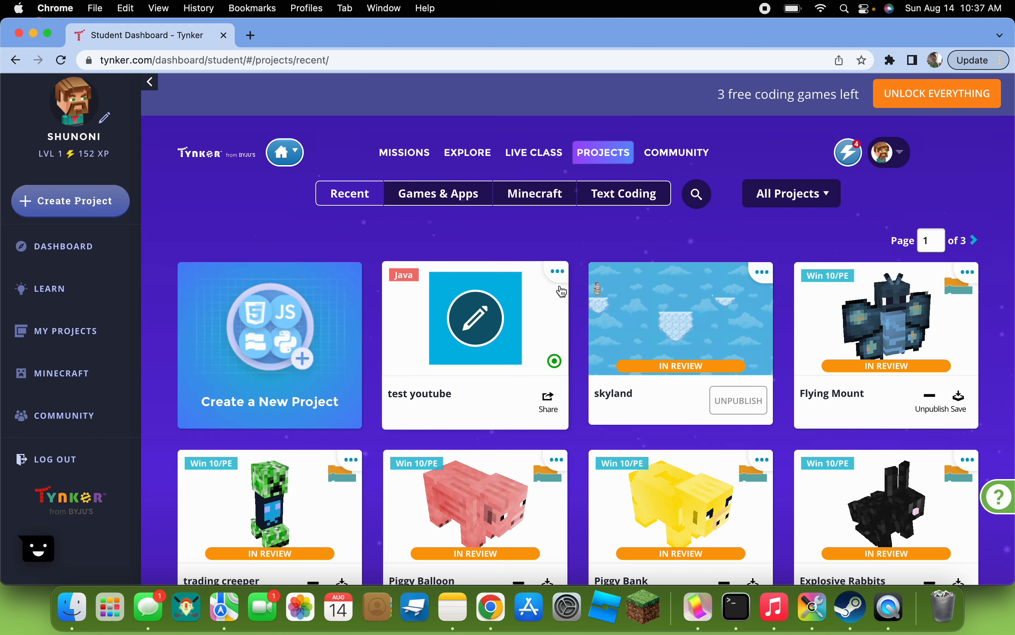
{"action": "left_click", "coordinate": [556, 270]}
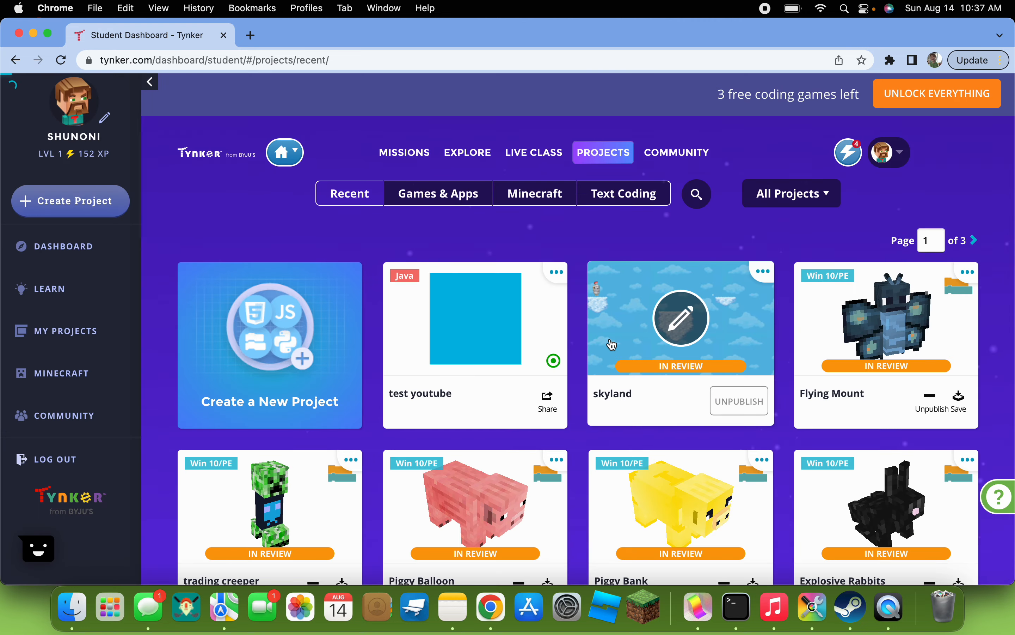
{"action": "scroll", "scroll_direction": "down", "scroll_amount": 3}
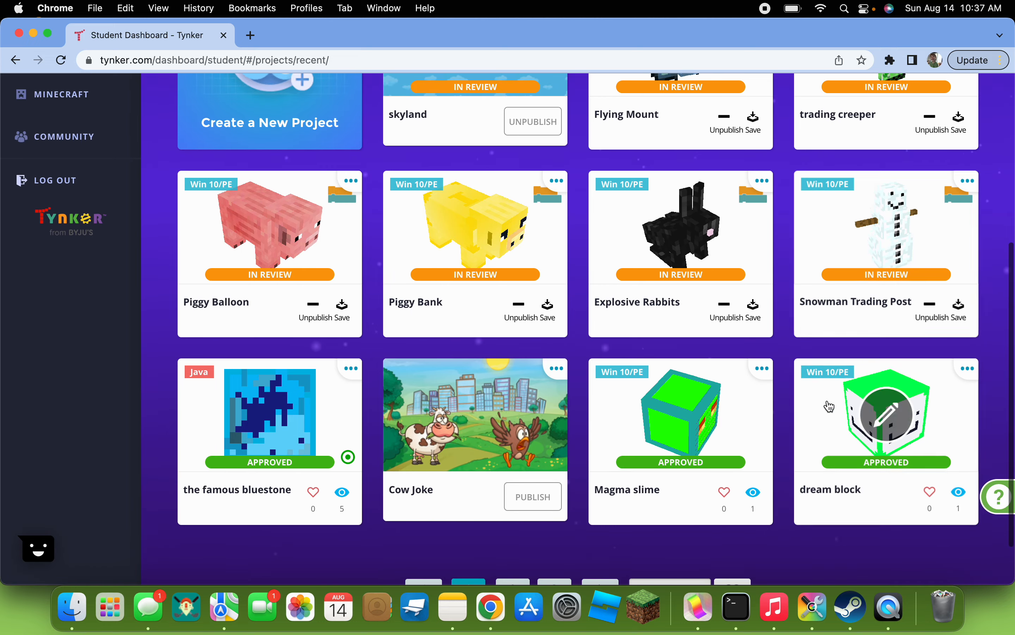
Start a new project and choose Minecraft > Create Mob
{"action": "left_click", "coordinate": [269, 110]}
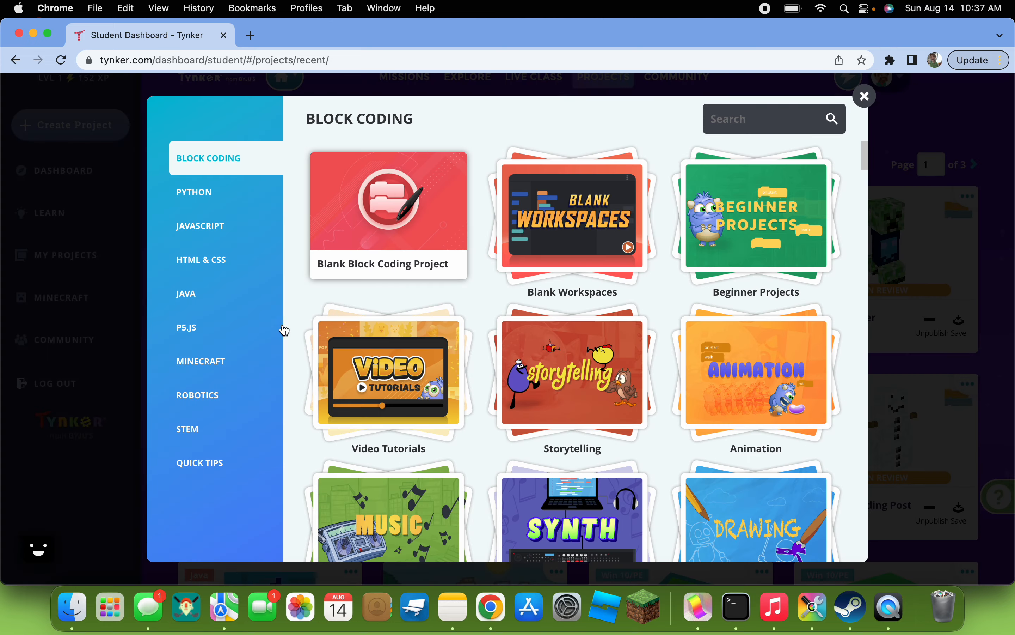
{"action": "left_click", "coordinate": [201, 361]}
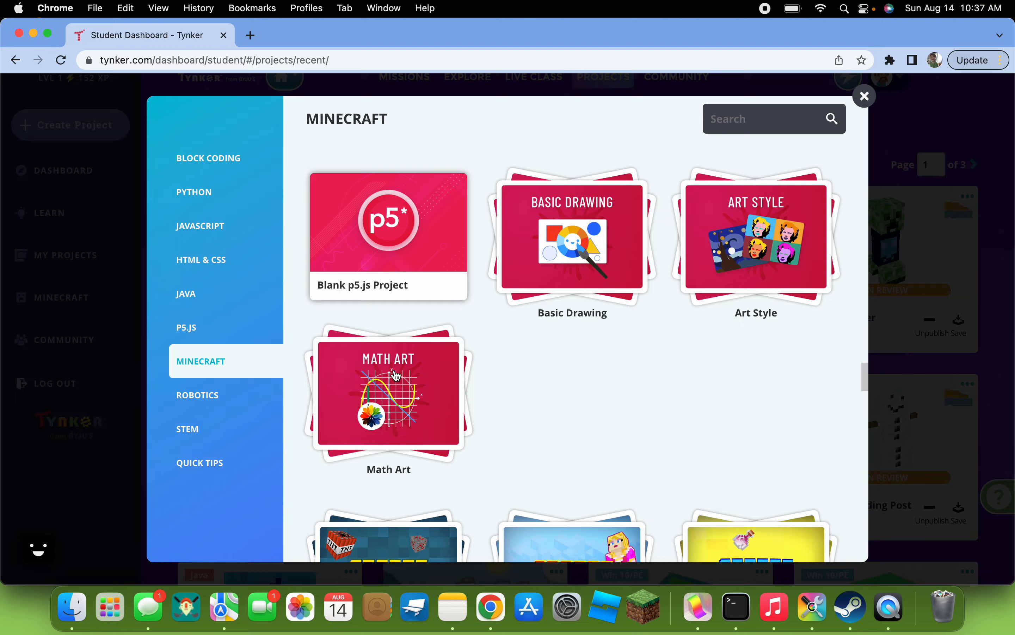
{"action": "scroll", "scroll_direction": "down", "scroll_amount": 3}
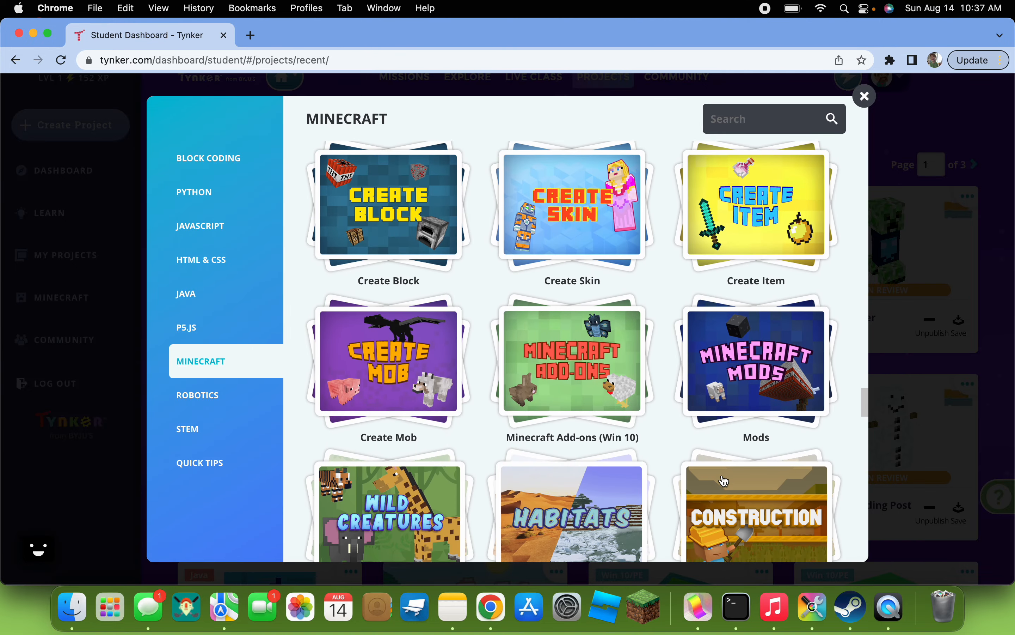
{"action": "mouse_move", "coordinate": [748, 368]}
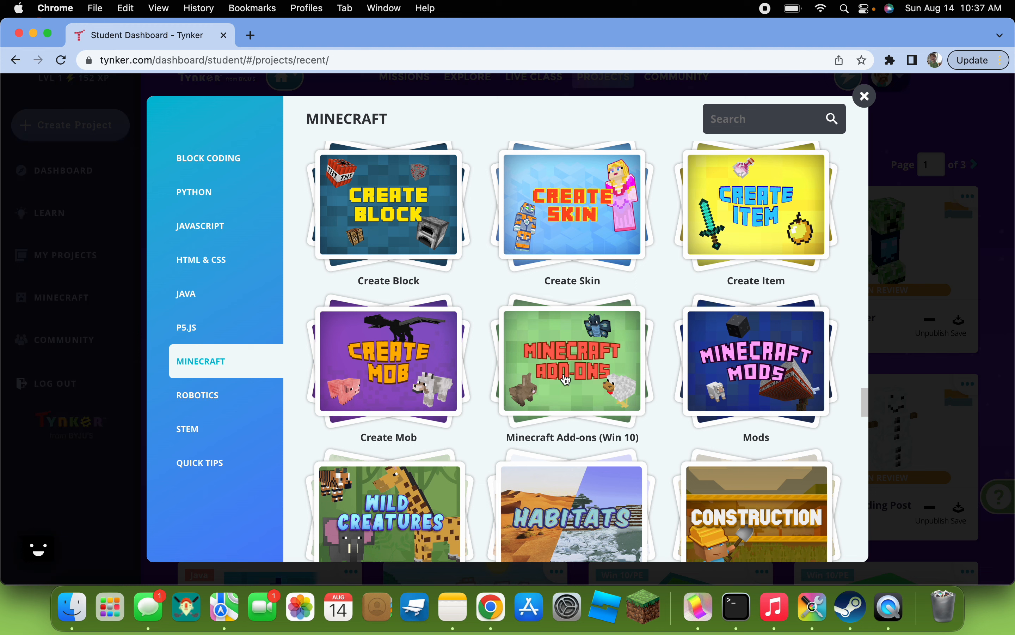
{"action": "left_click", "coordinate": [387, 361]}
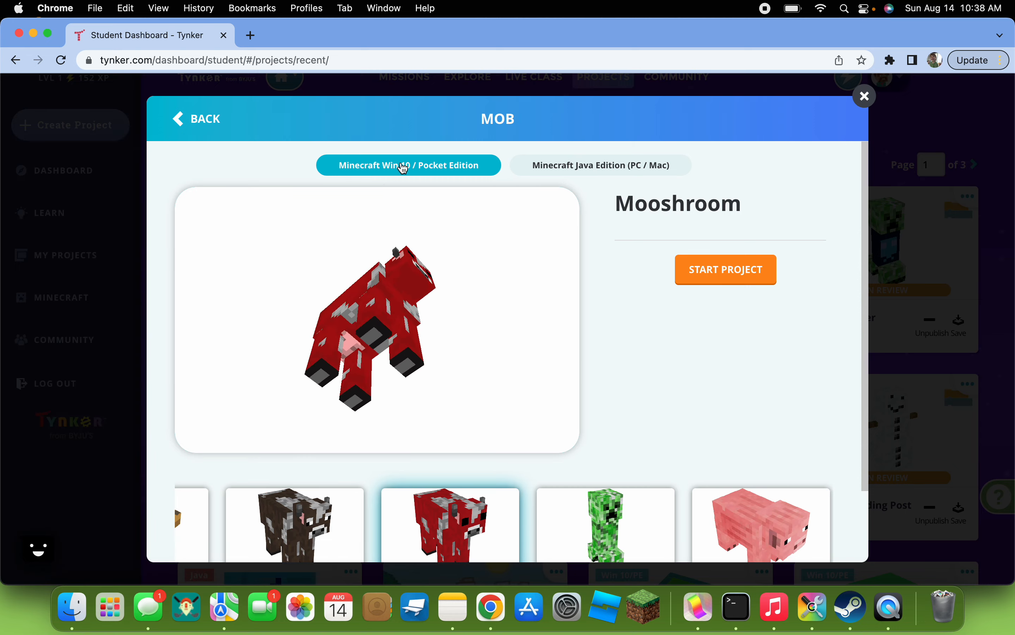
Browse the Win 10 / Pocket Edition mobs, select the Magma Cube and start the project
{"action": "left_click", "coordinate": [605, 474]}
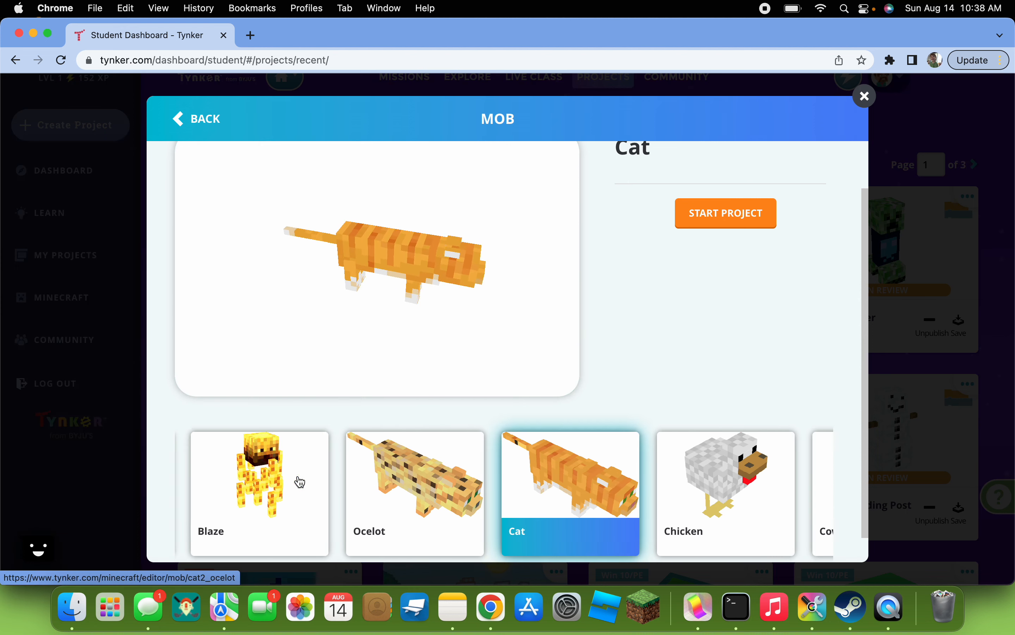
{"action": "left_click", "coordinate": [342, 492]}
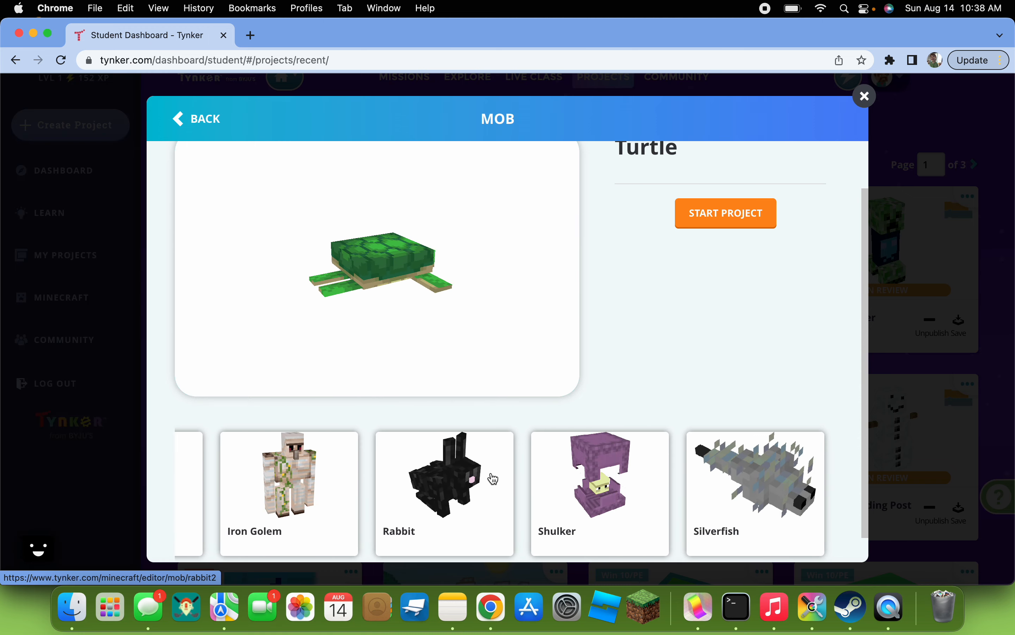
{"action": "scroll", "scroll_direction": "right", "scroll_amount": 3}
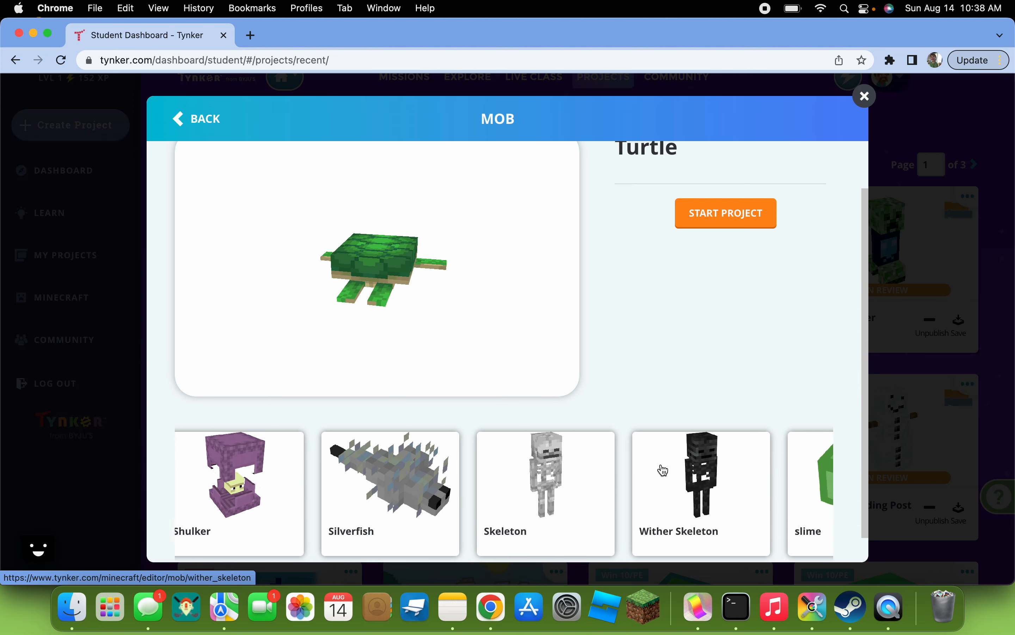
{"action": "left_click", "coordinate": [351, 474]}
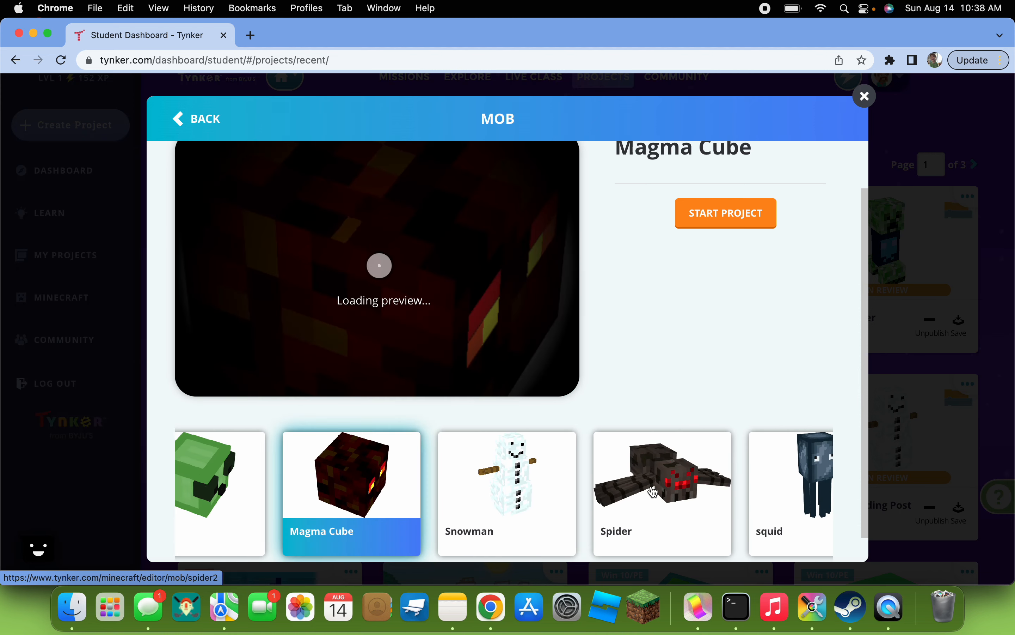
{"action": "left_click", "coordinate": [726, 213]}
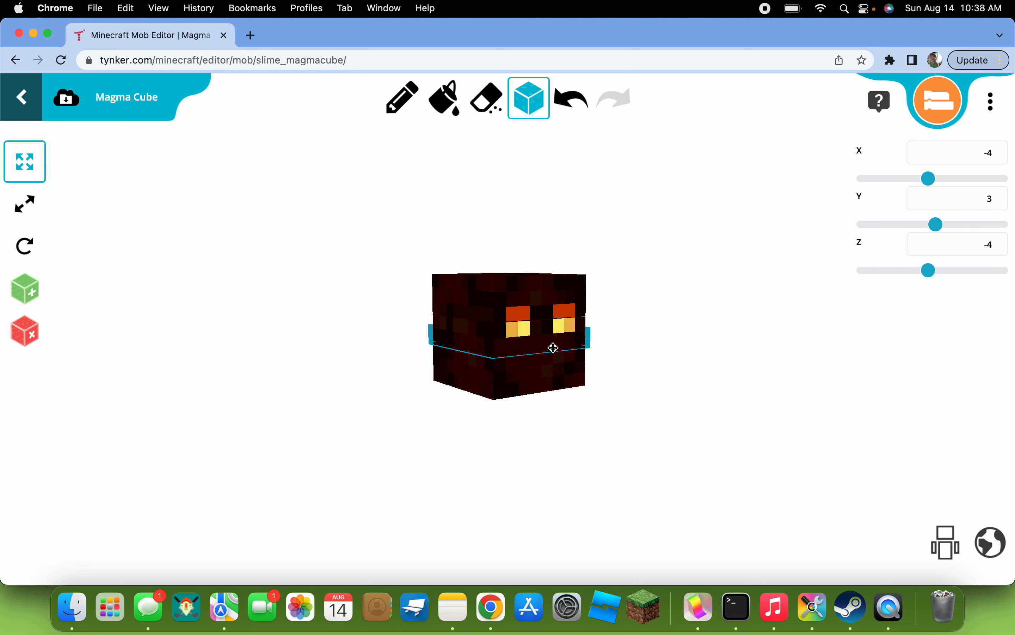
Leave the Magma Cube editor without saving and choose Create Mob again
{"action": "left_click", "coordinate": [21, 97]}
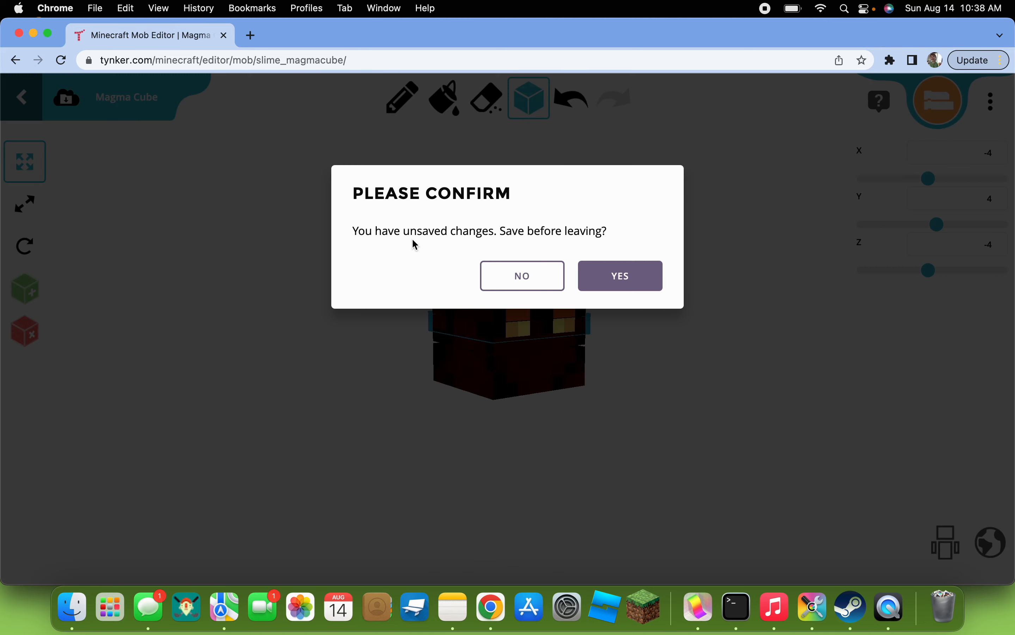
{"action": "left_click", "coordinate": [522, 275]}
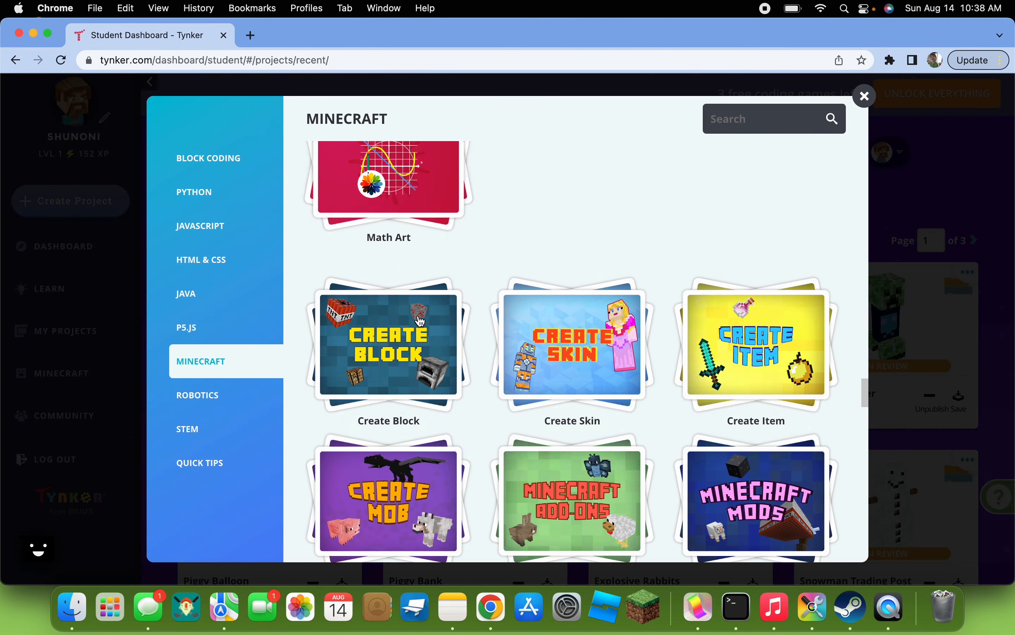
{"action": "left_click", "coordinate": [388, 499]}
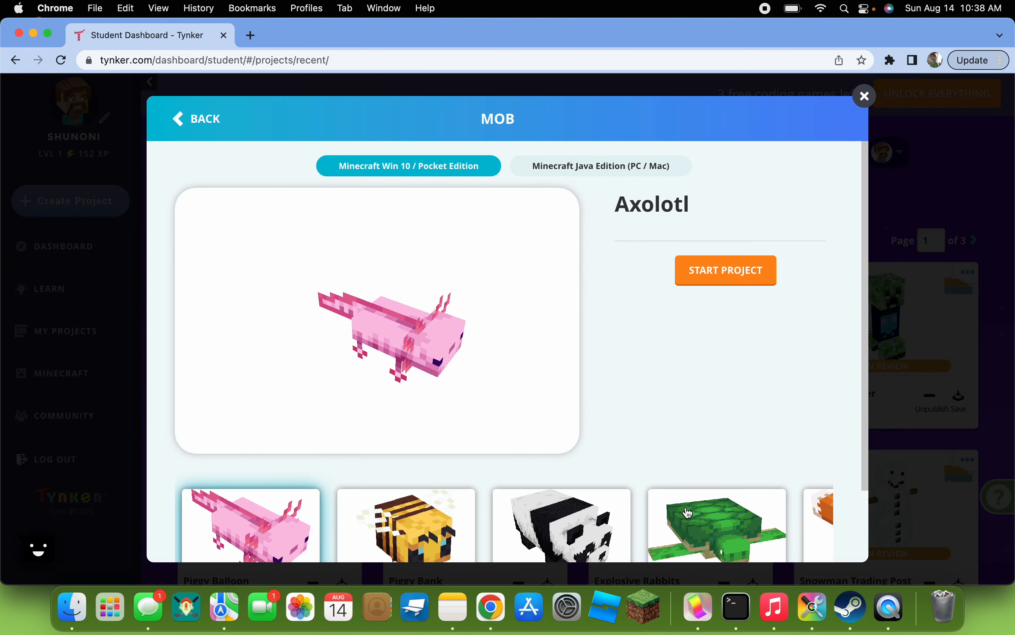
Select the slime mob and start a project from it
{"action": "scroll", "scroll_direction": "down", "scroll_amount": 3}
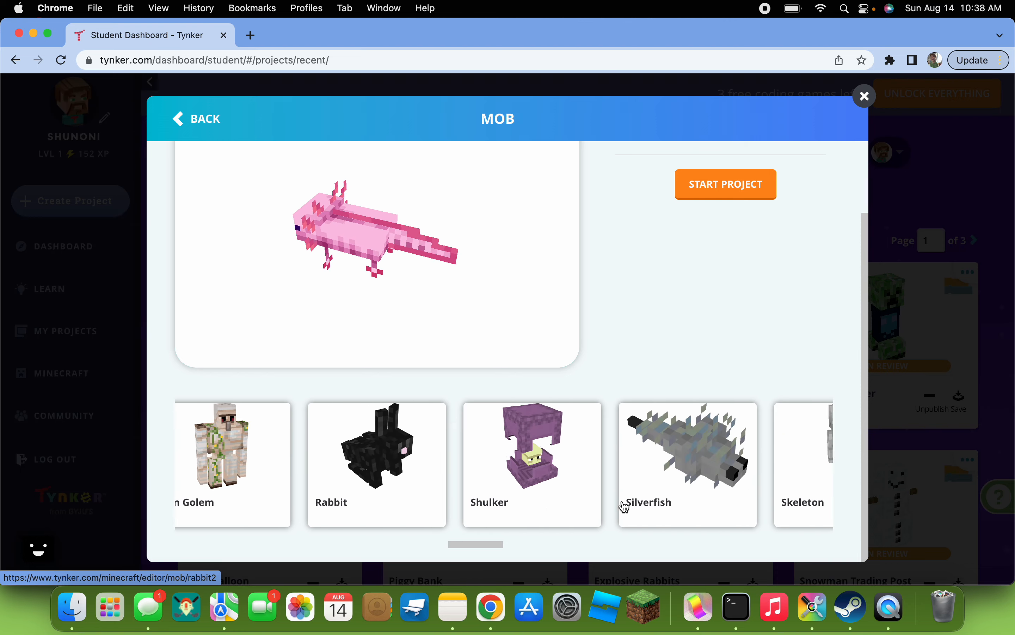
{"action": "left_click", "coordinate": [244, 447]}
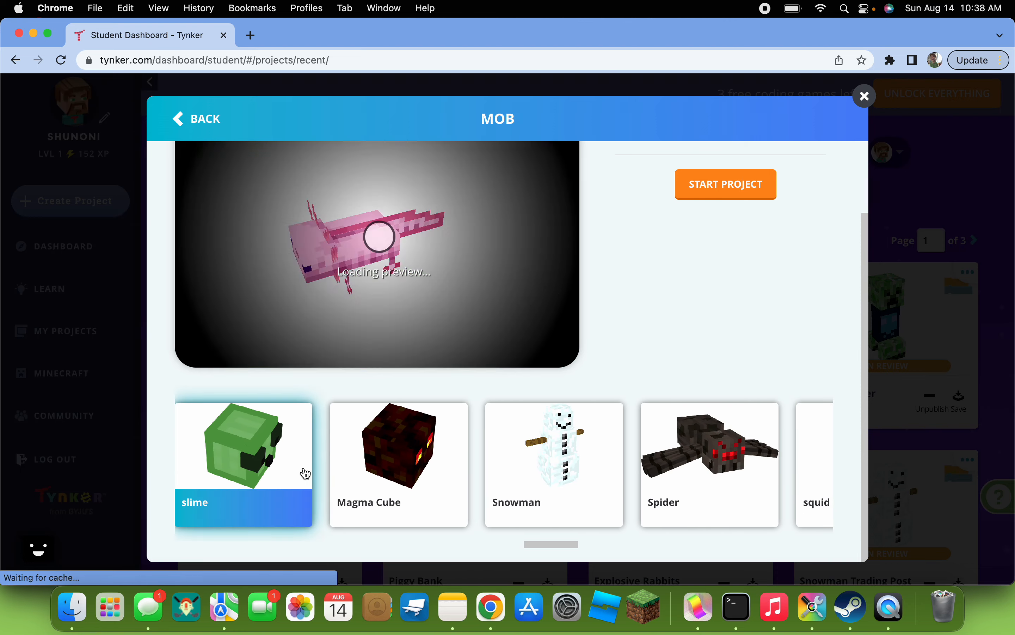
{"action": "left_click", "coordinate": [725, 184]}
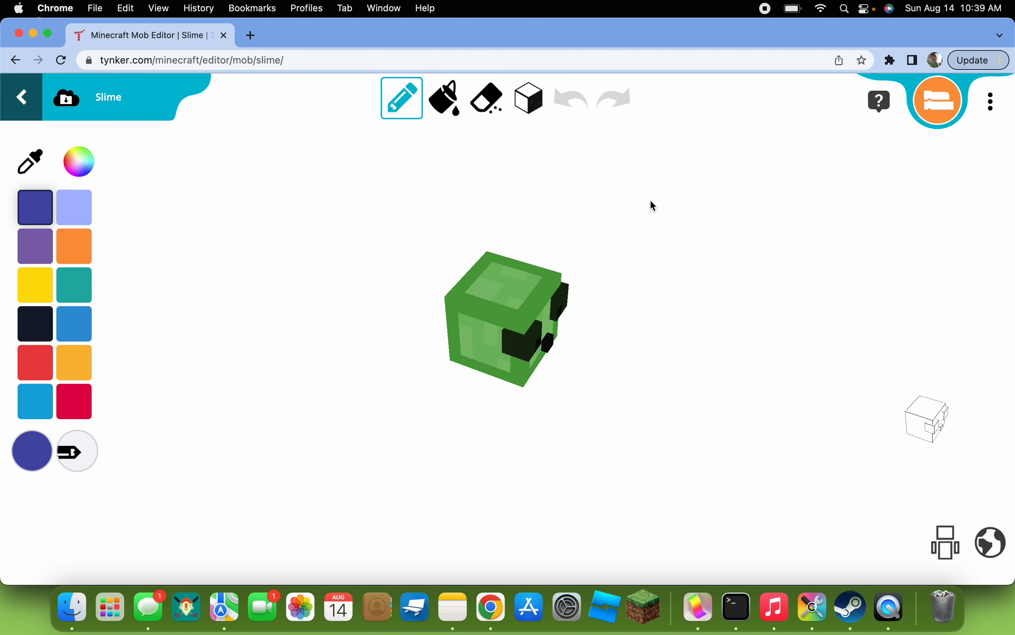
Switch to body-box editing and remove the slime's face boxes
{"action": "left_click", "coordinate": [527, 98]}
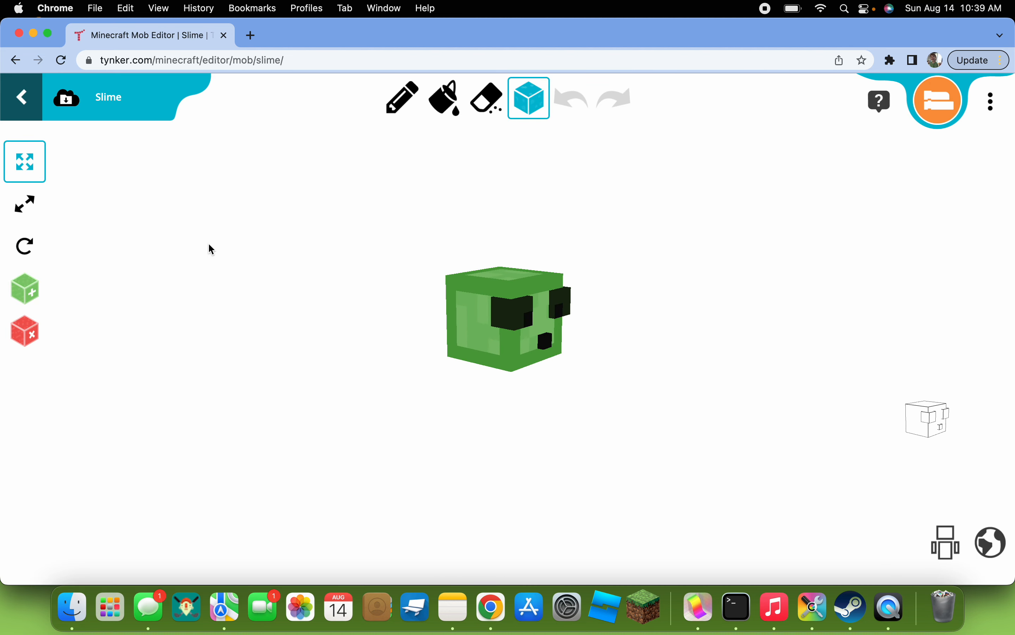
{"action": "left_click", "coordinate": [24, 330]}
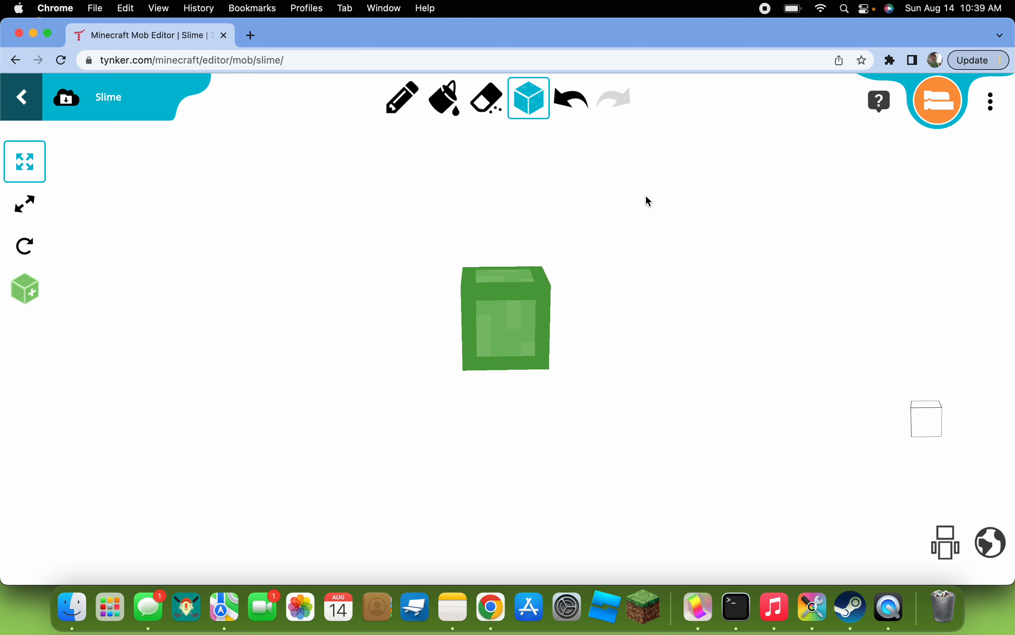
{"action": "left_click_drag", "start_coordinate": [646, 201], "coordinate": [457, 278]}
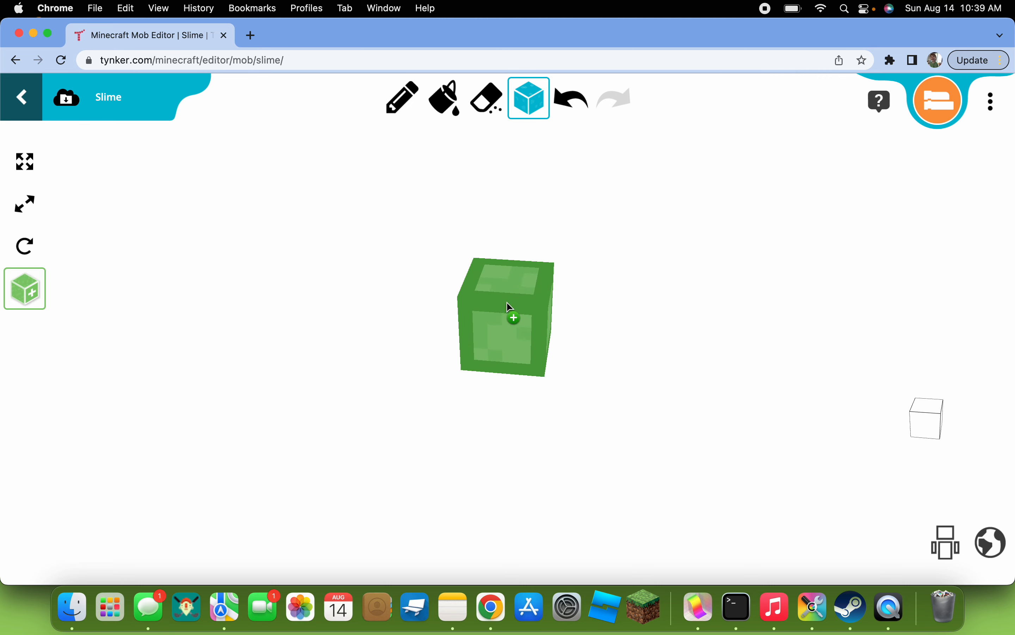
Add a new box and lower its Y position to the bottom of the slime body
{"action": "left_click", "coordinate": [507, 318]}
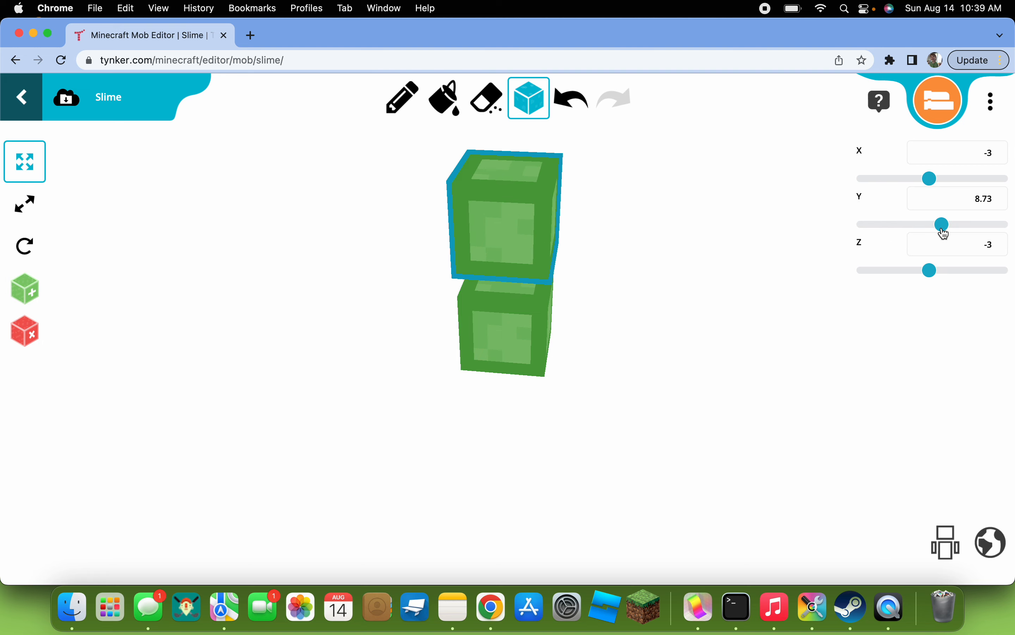
{"action": "left_click_drag", "start_coordinate": [942, 224], "coordinate": [940, 224]}
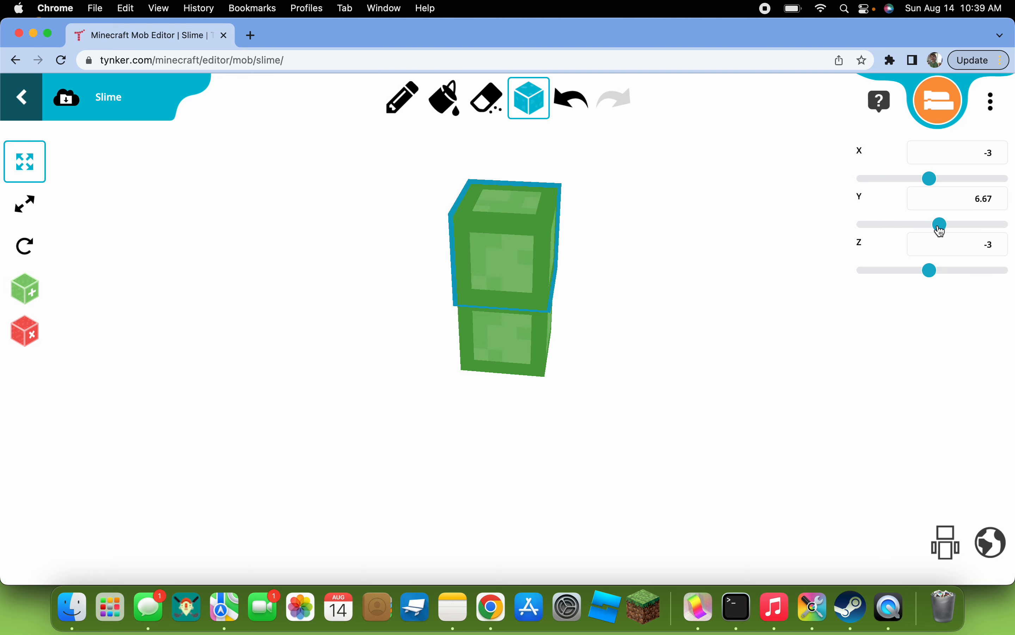
{"action": "left_click_drag", "start_coordinate": [940, 224], "coordinate": [929, 224]}
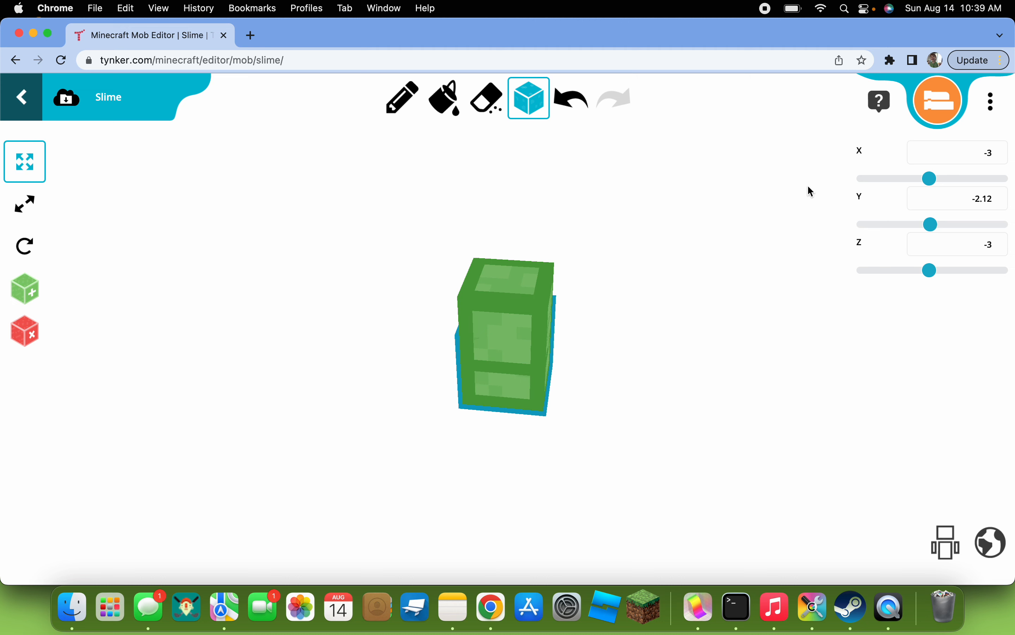
Resize the added box to a slab 1 high, 8 deep and 10 wide under the slime
{"action": "left_click", "coordinate": [25, 203]}
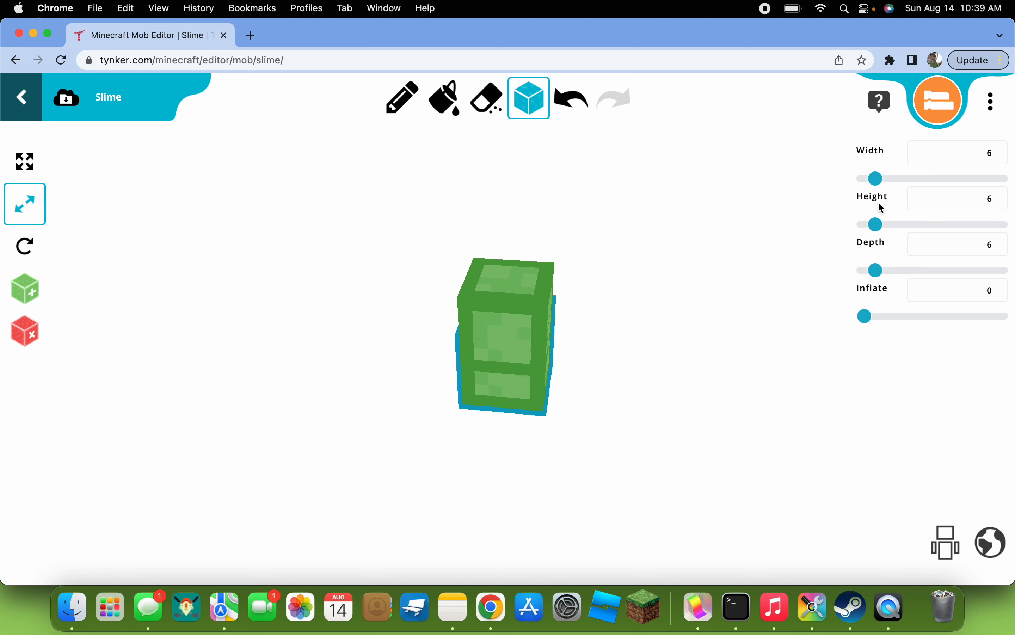
{"action": "mouse_move", "coordinate": [897, 195]}
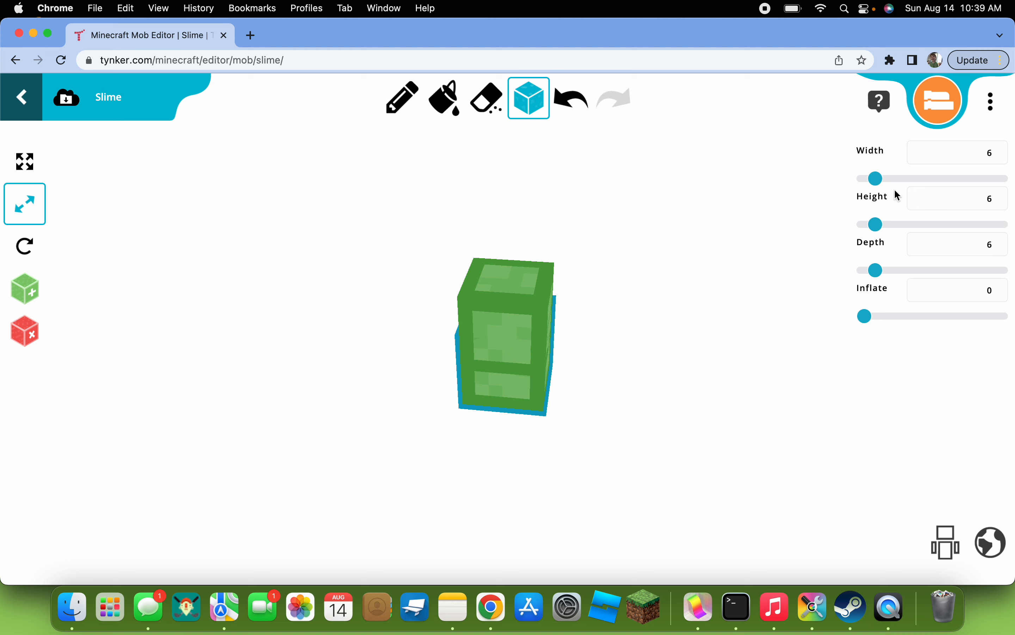
{"action": "left_click_drag", "start_coordinate": [879, 223], "coordinate": [861, 224]}
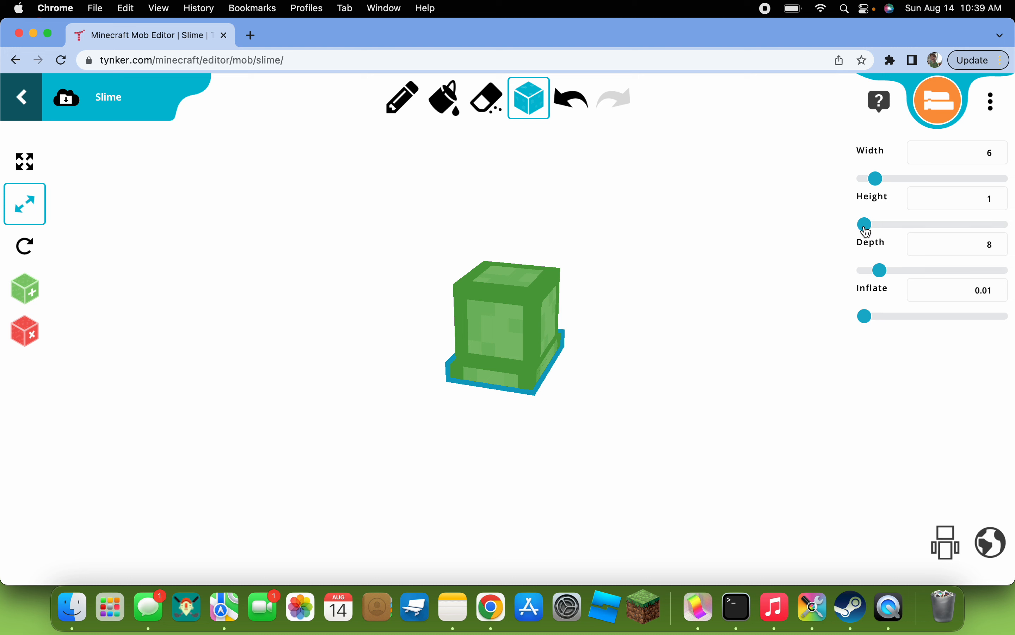
{"action": "left_click_drag", "start_coordinate": [864, 178], "coordinate": [879, 179]}
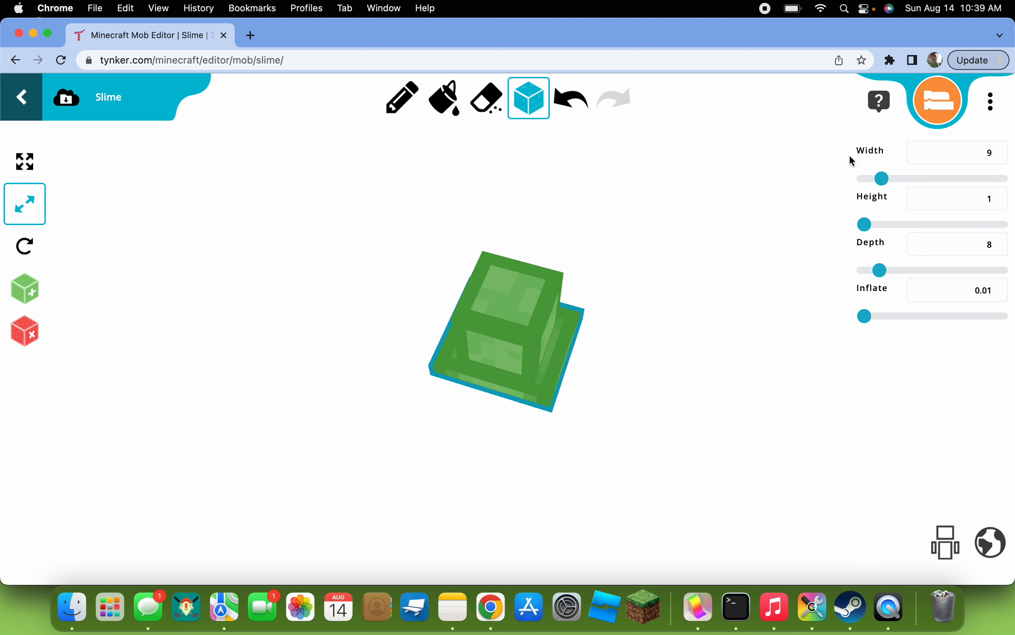
{"action": "left_click_drag", "start_coordinate": [879, 178], "coordinate": [887, 178]}
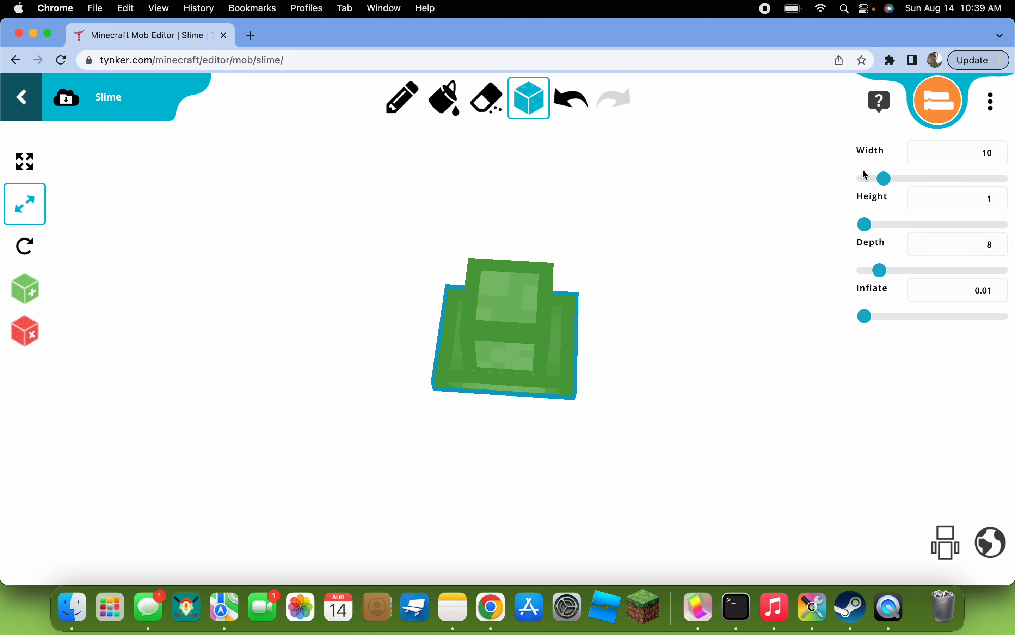
{"action": "left_click_drag", "start_coordinate": [885, 178], "coordinate": [882, 179]}
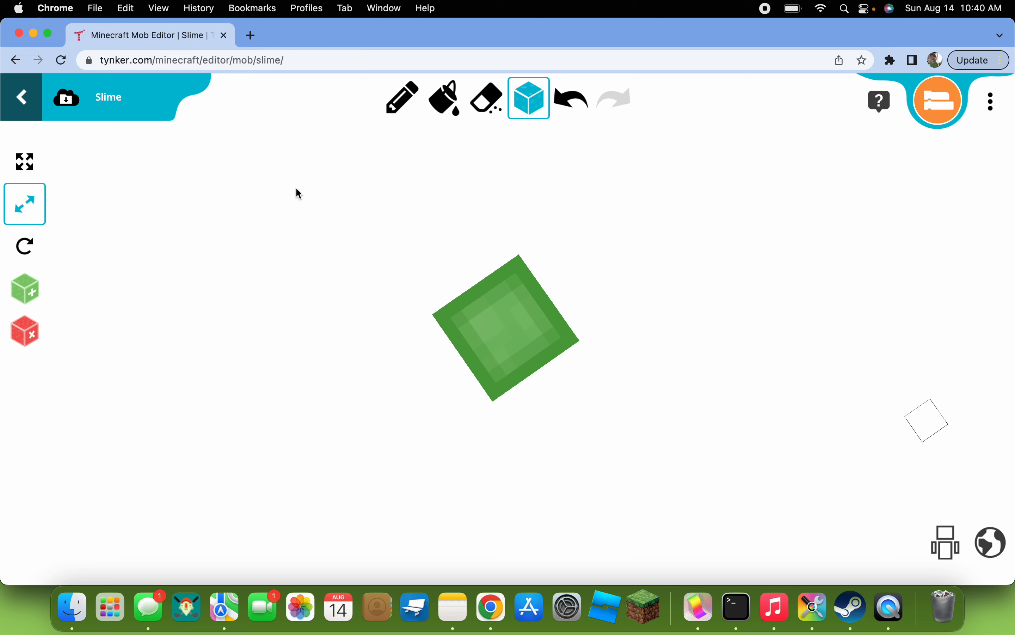
Set the paint bucket colour to pure black from the custom colour picker
{"action": "left_click", "coordinate": [443, 98]}
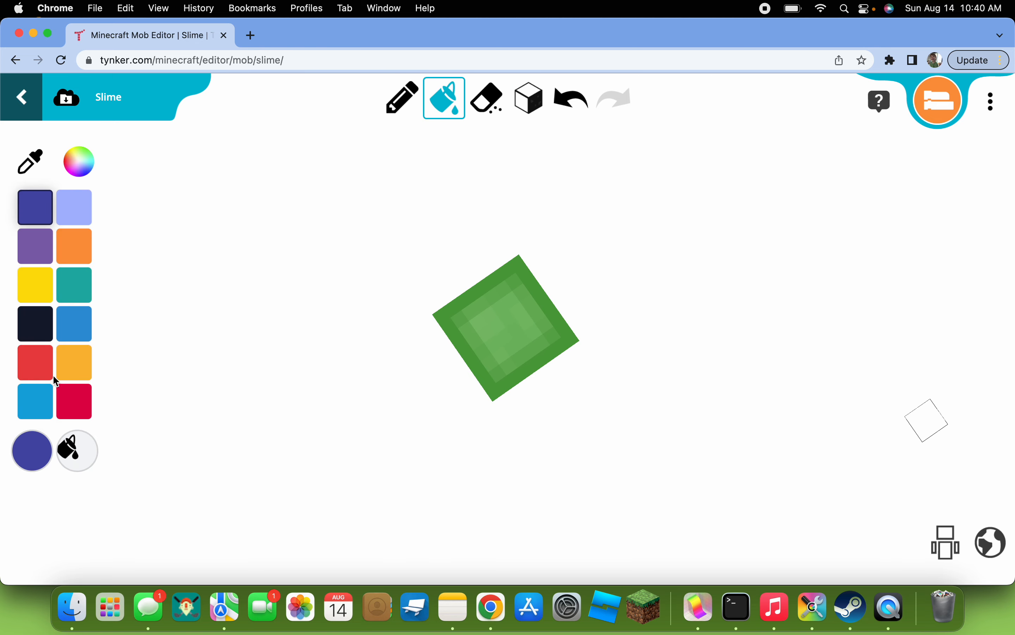
{"action": "left_click", "coordinate": [78, 161]}
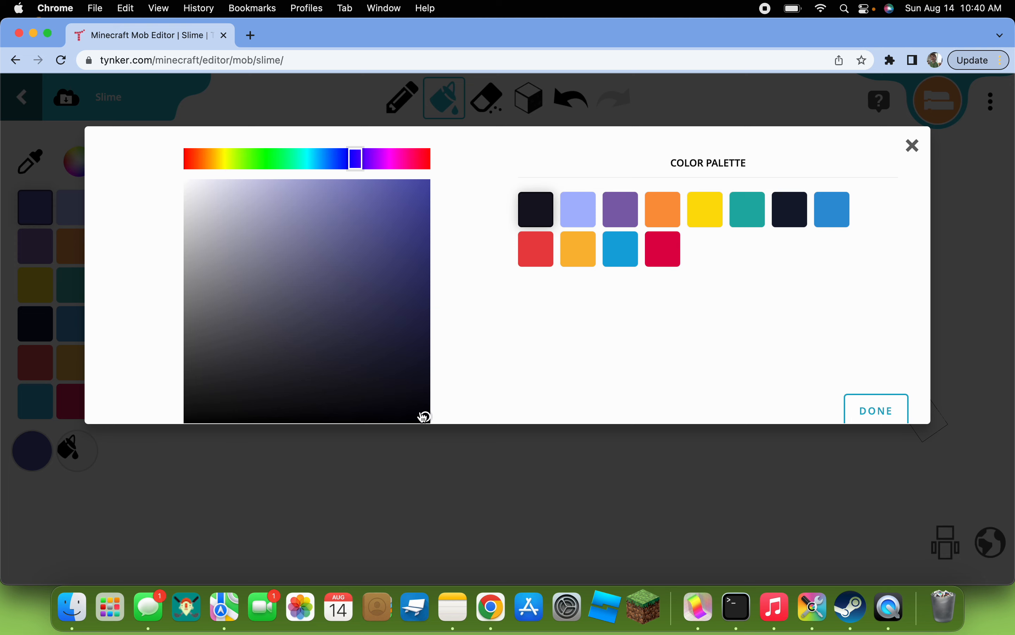
{"action": "left_click", "coordinate": [876, 410]}
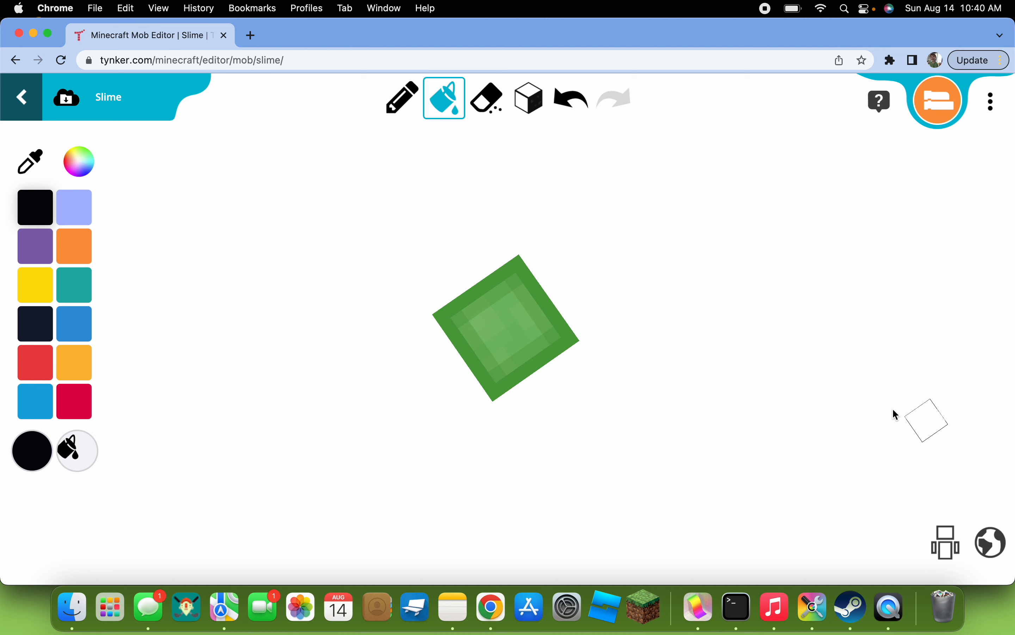
{"action": "mouse_move", "coordinate": [915, 421]}
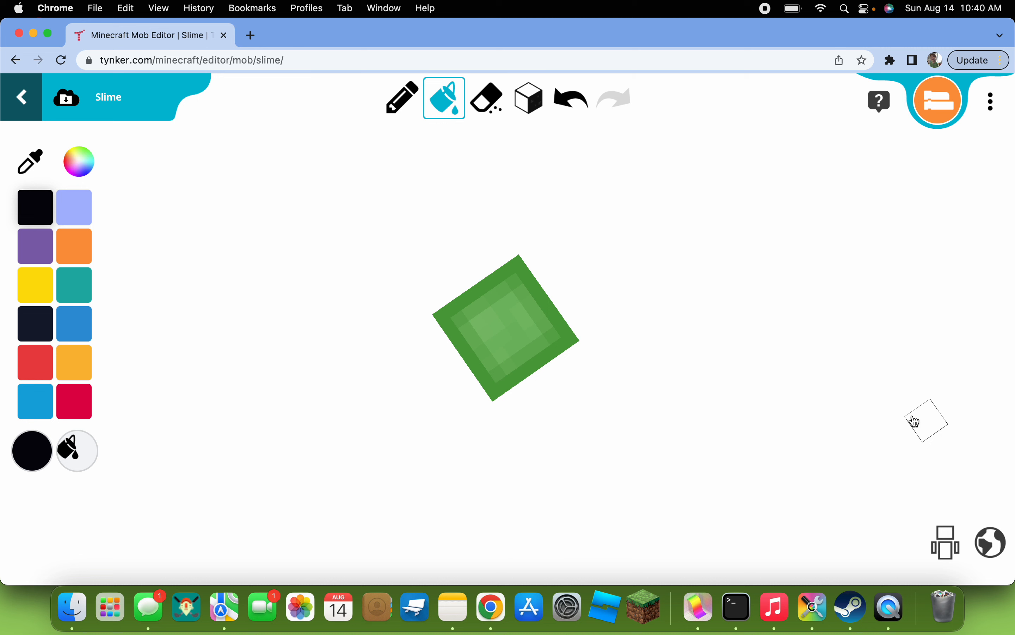
Paint the brim's top surface and both green side edges black
{"action": "left_click", "coordinate": [492, 318]}
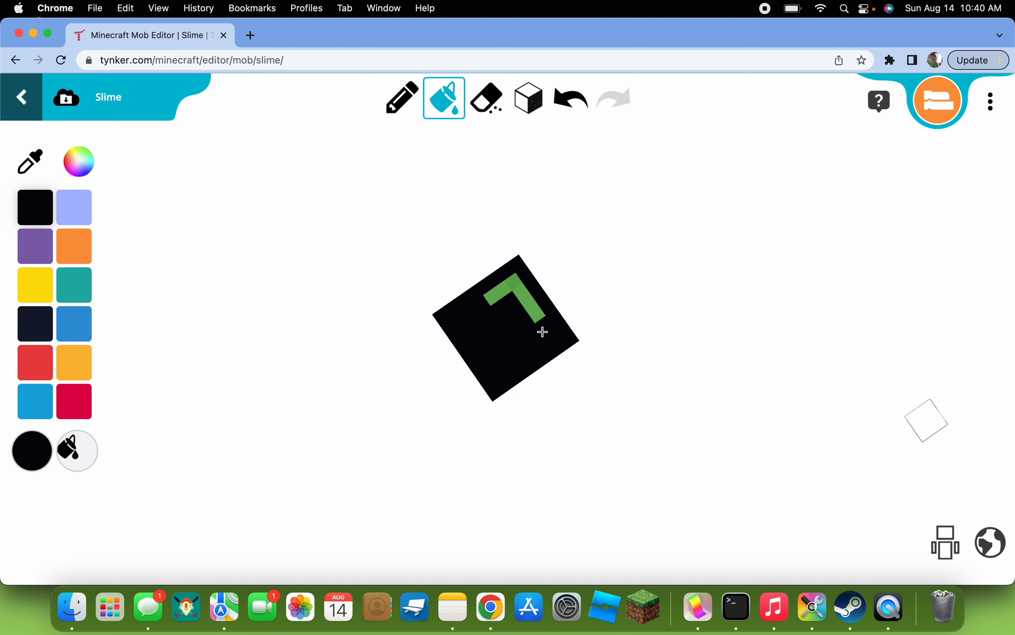
{"action": "left_click", "coordinate": [518, 297]}
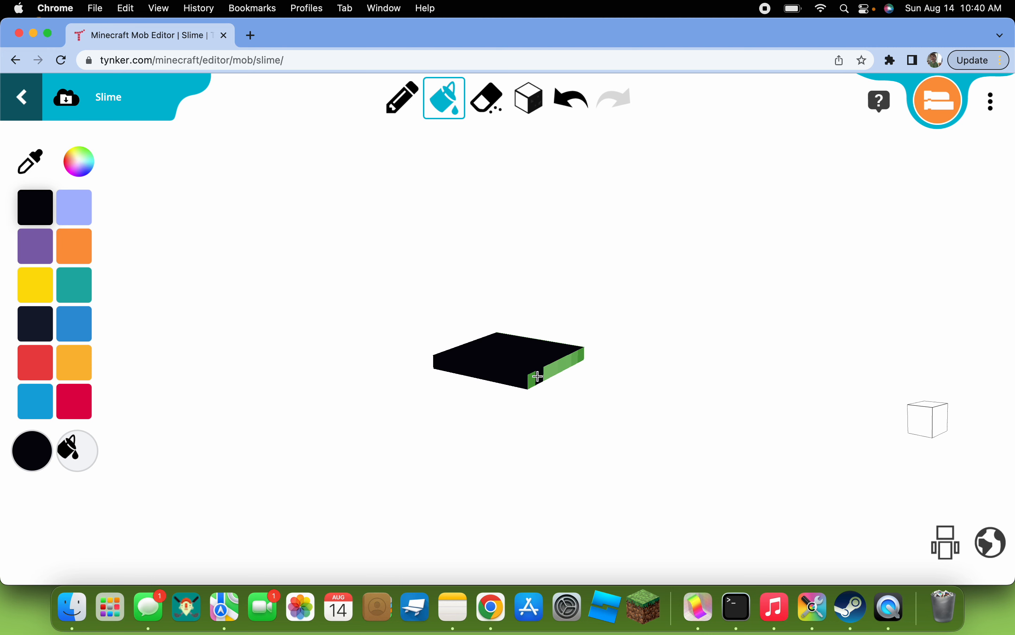
{"action": "left_click", "coordinate": [564, 362]}
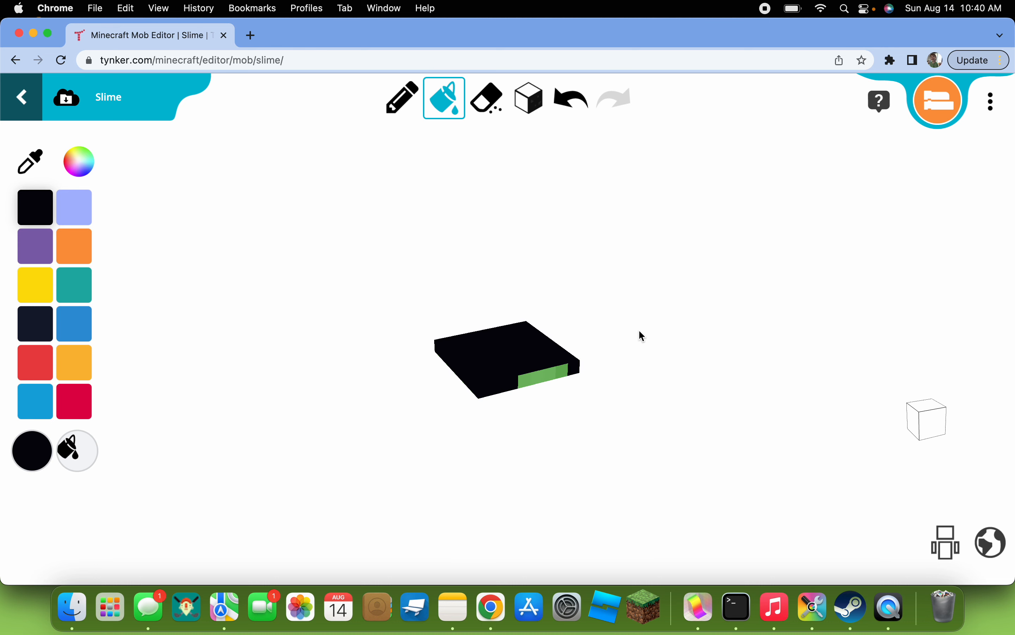
{"action": "left_click", "coordinate": [558, 371]}
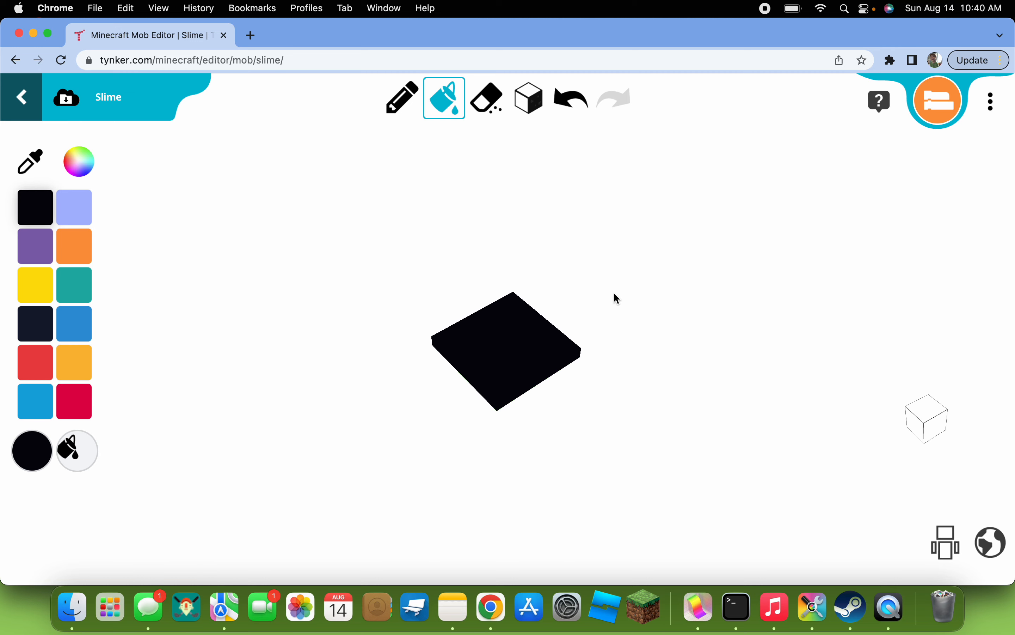
Paint the brim's underside black, including the leftover green bits
{"action": "left_click", "coordinate": [512, 349]}
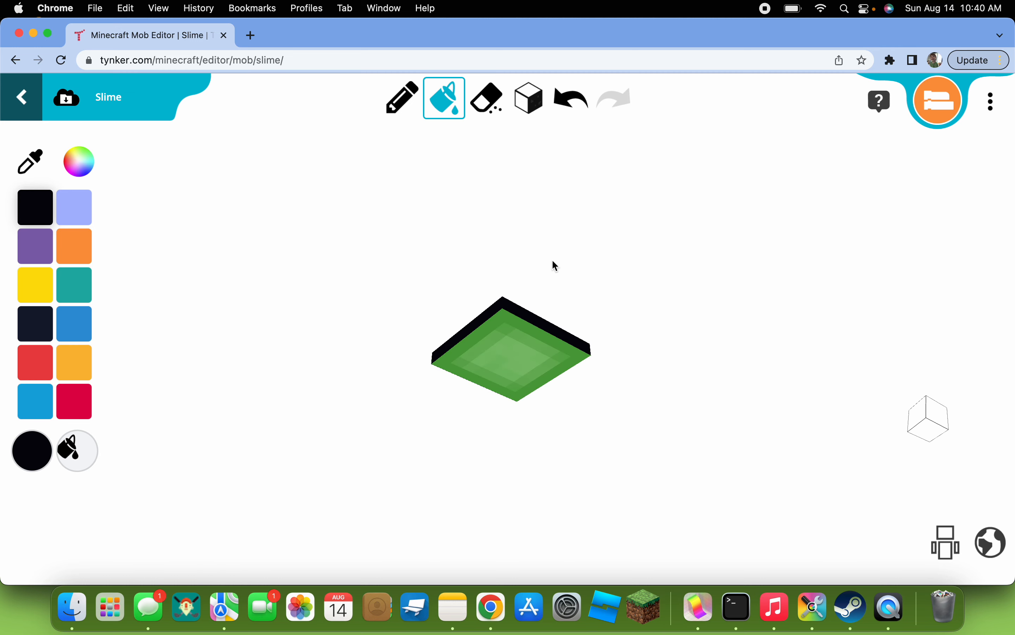
{"action": "left_click_drag", "start_coordinate": [554, 266], "coordinate": [508, 278]}
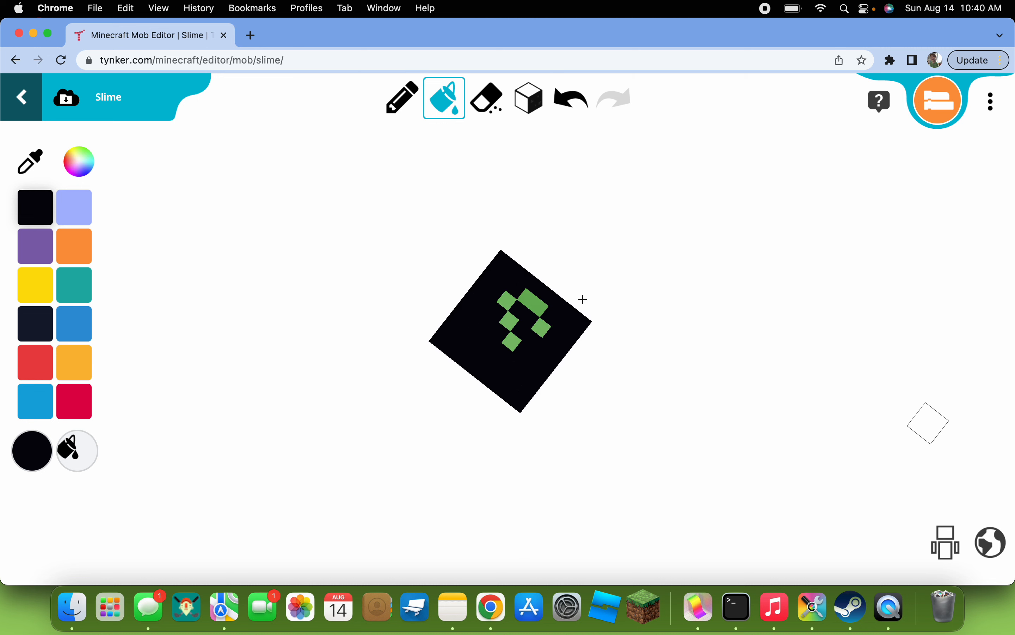
{"action": "left_click", "coordinate": [518, 317]}
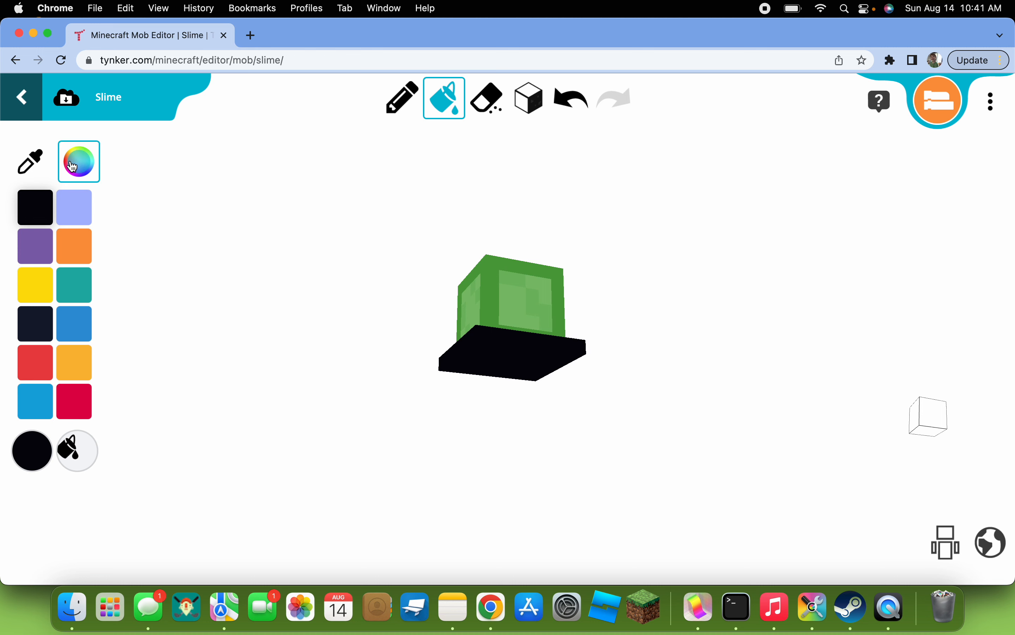
Return to block editing, deselect the brim and change the viewing angle of the slime cube
{"action": "left_click", "coordinate": [528, 98]}
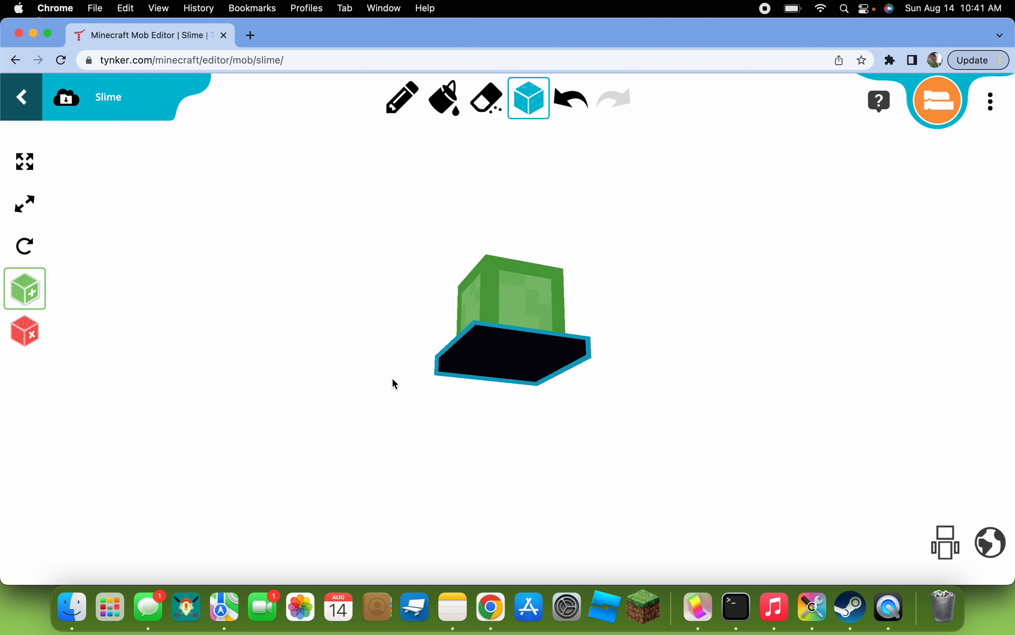
{"action": "left_click", "coordinate": [402, 98]}
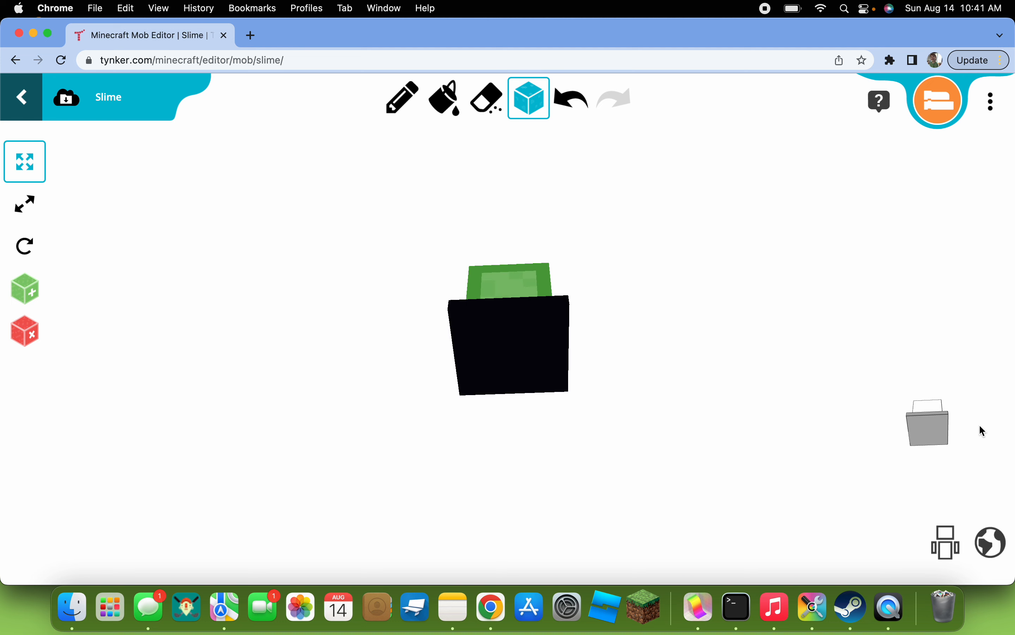
{"action": "left_click", "coordinate": [24, 331]}
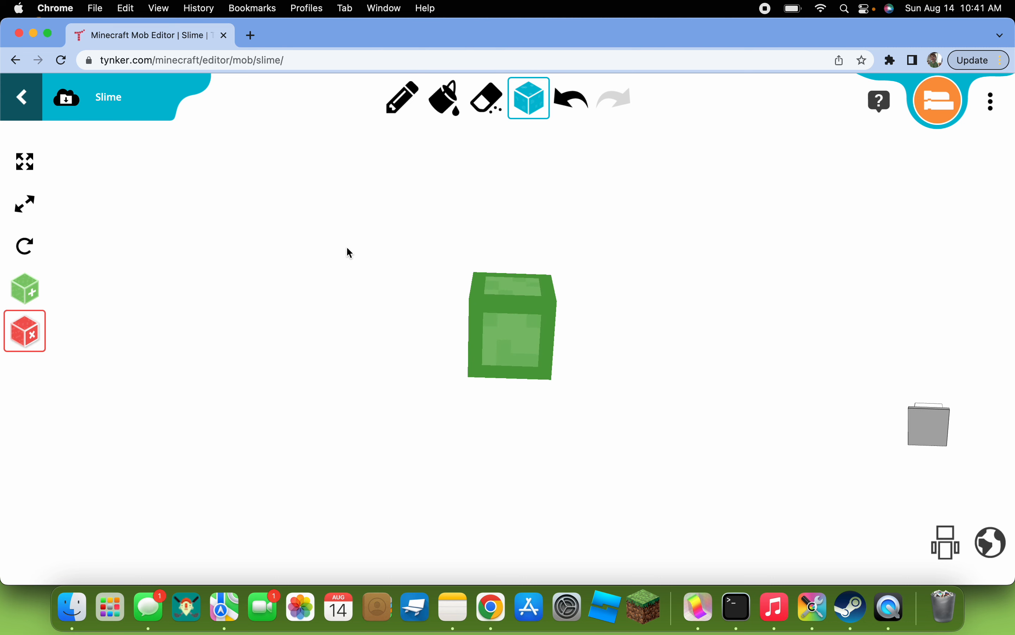
{"action": "left_click", "coordinate": [443, 98]}
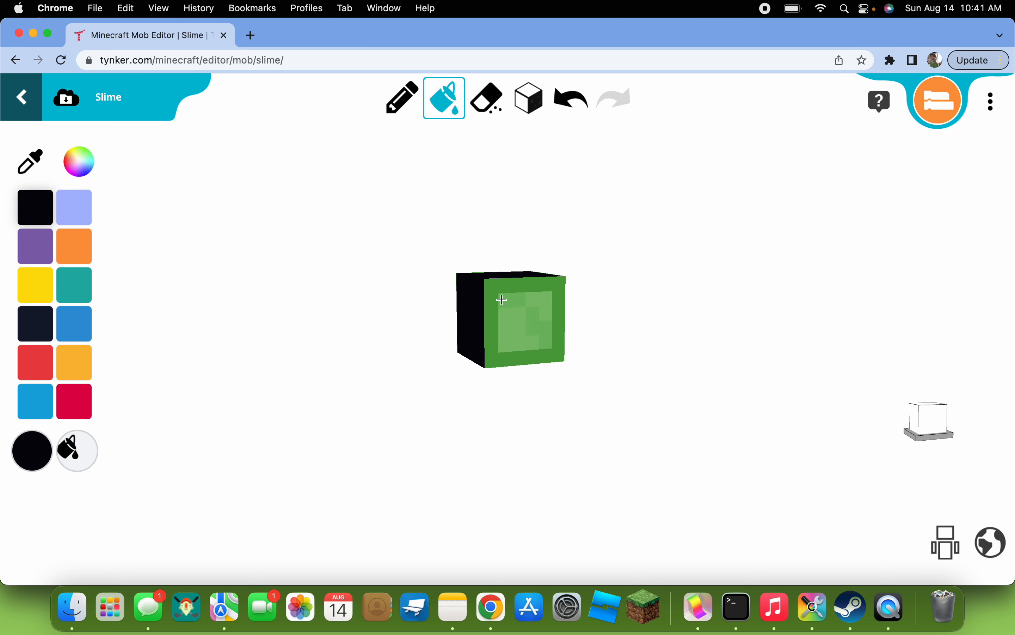
Paint the two remaining green faces of the slime cube black
{"action": "left_click", "coordinate": [512, 318]}
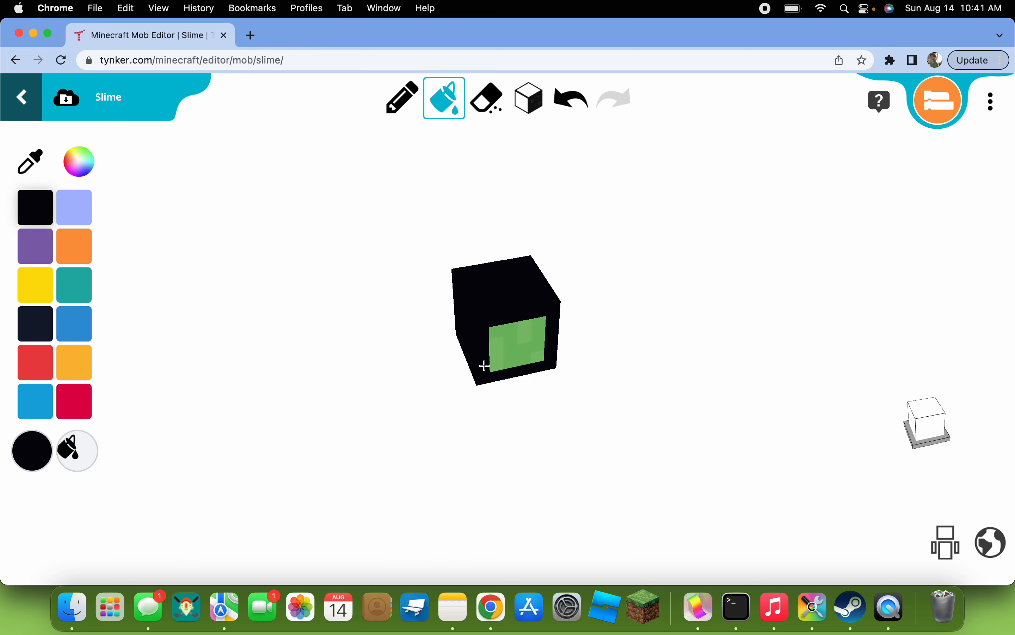
{"action": "left_click", "coordinate": [508, 343]}
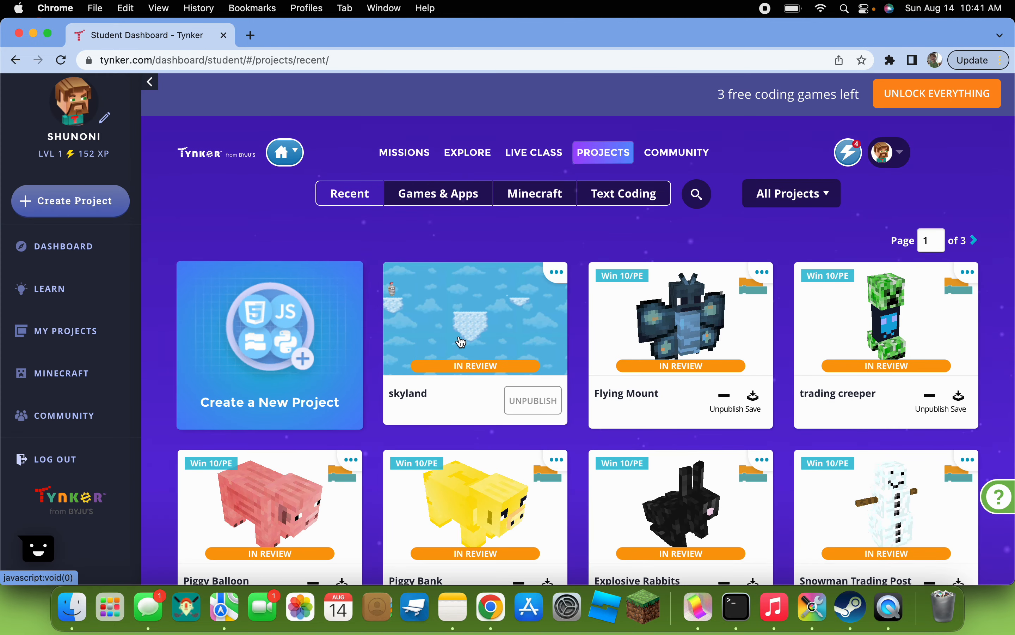
{"action": "mouse_move", "coordinate": [210, 106]}
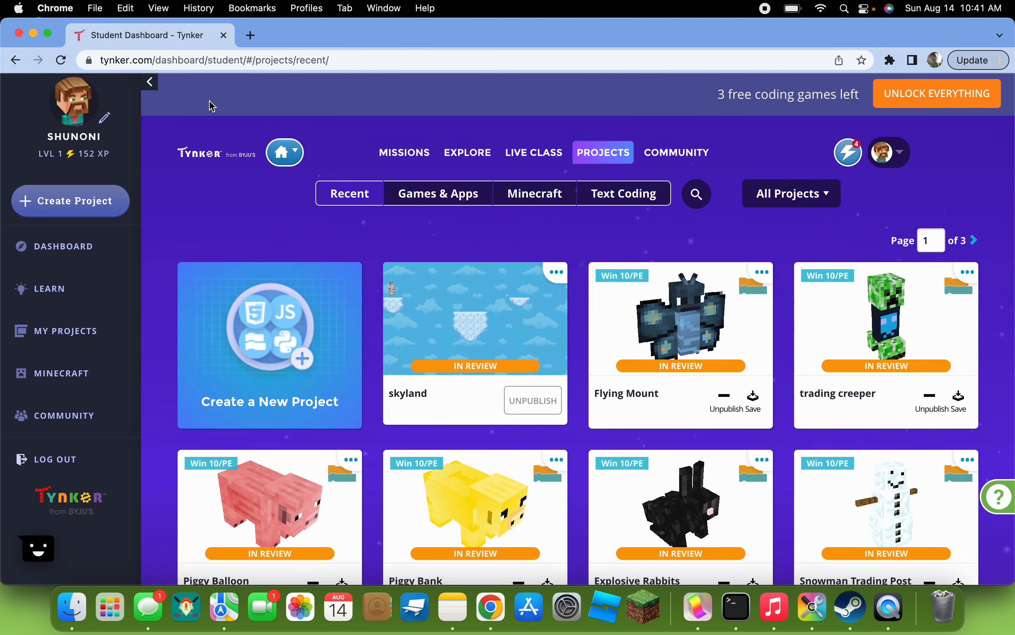
{"action": "mouse_move", "coordinate": [244, 9]}
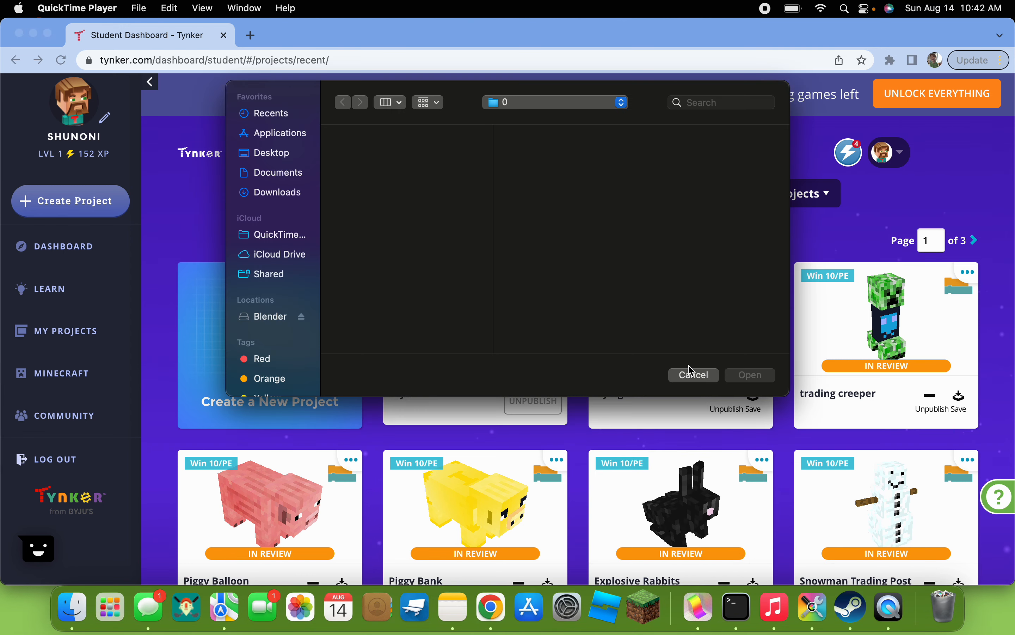
{"action": "left_click", "coordinate": [692, 375]}
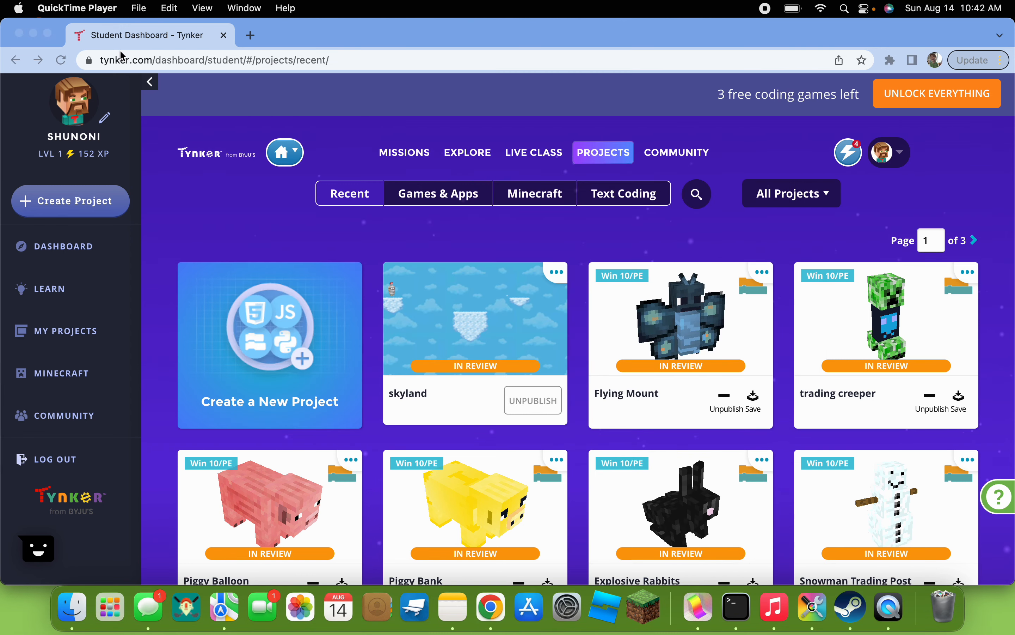